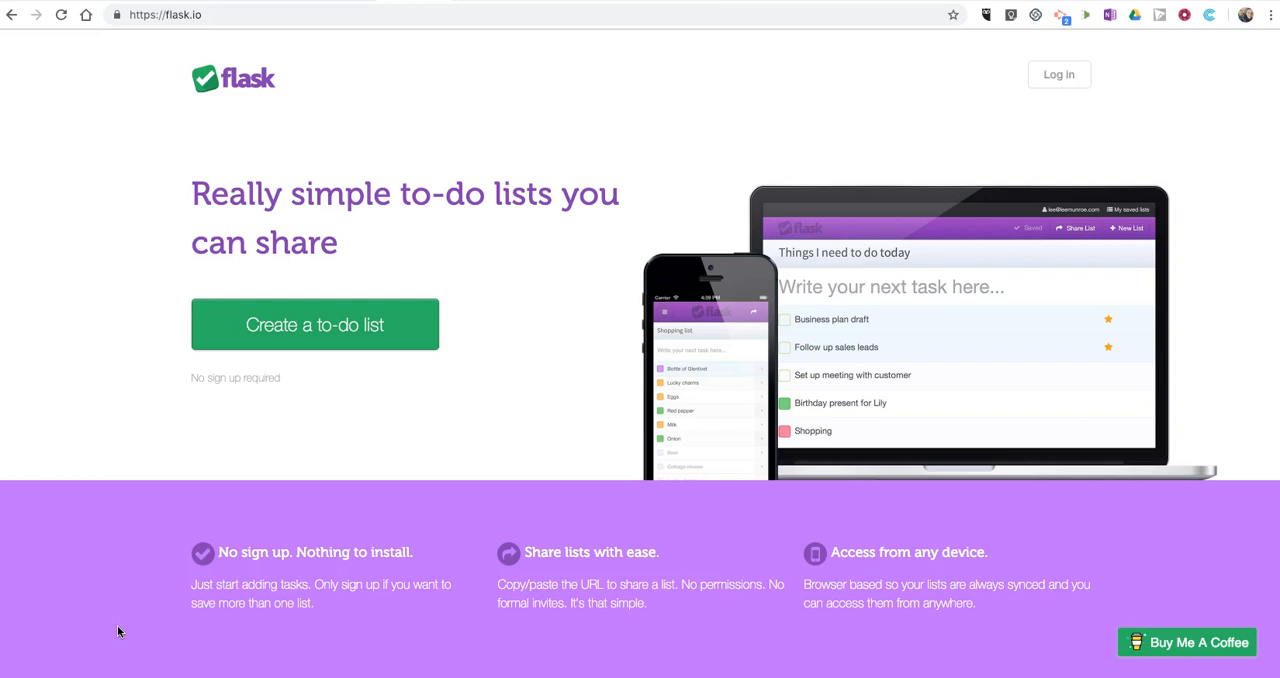
Start a new to-do list and add Coffee as its first task.
left_click(110, 608)
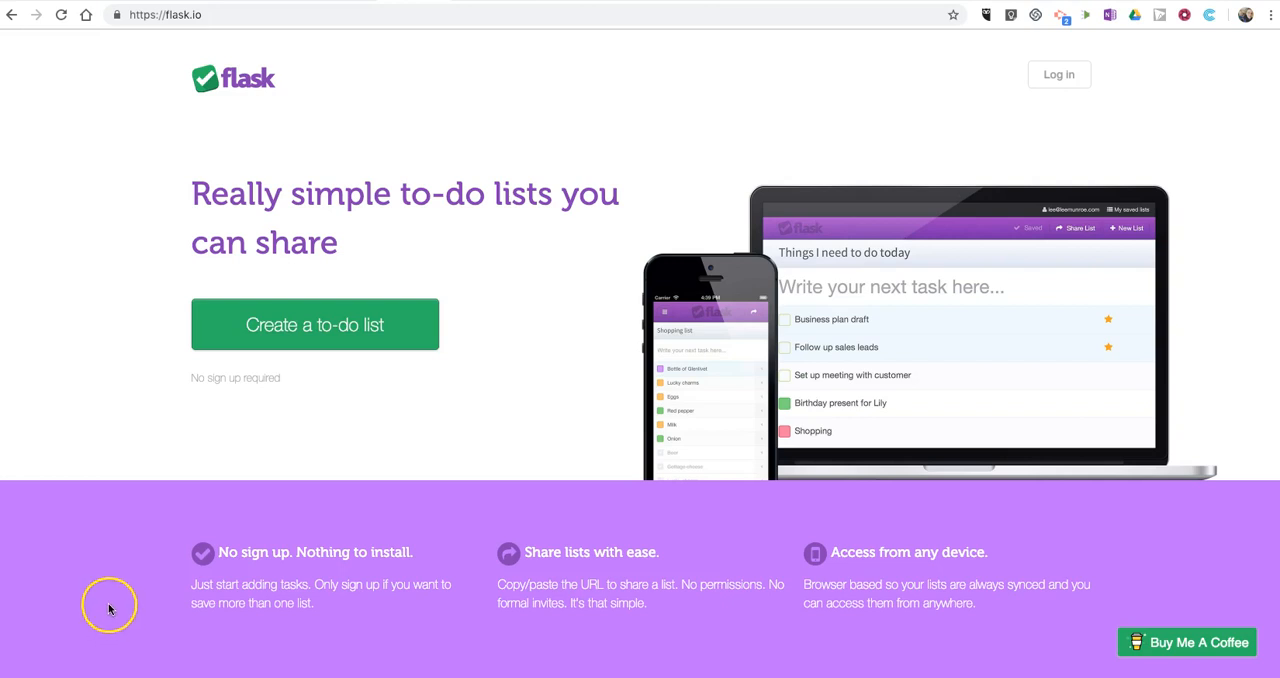
mouse_move(112, 112)
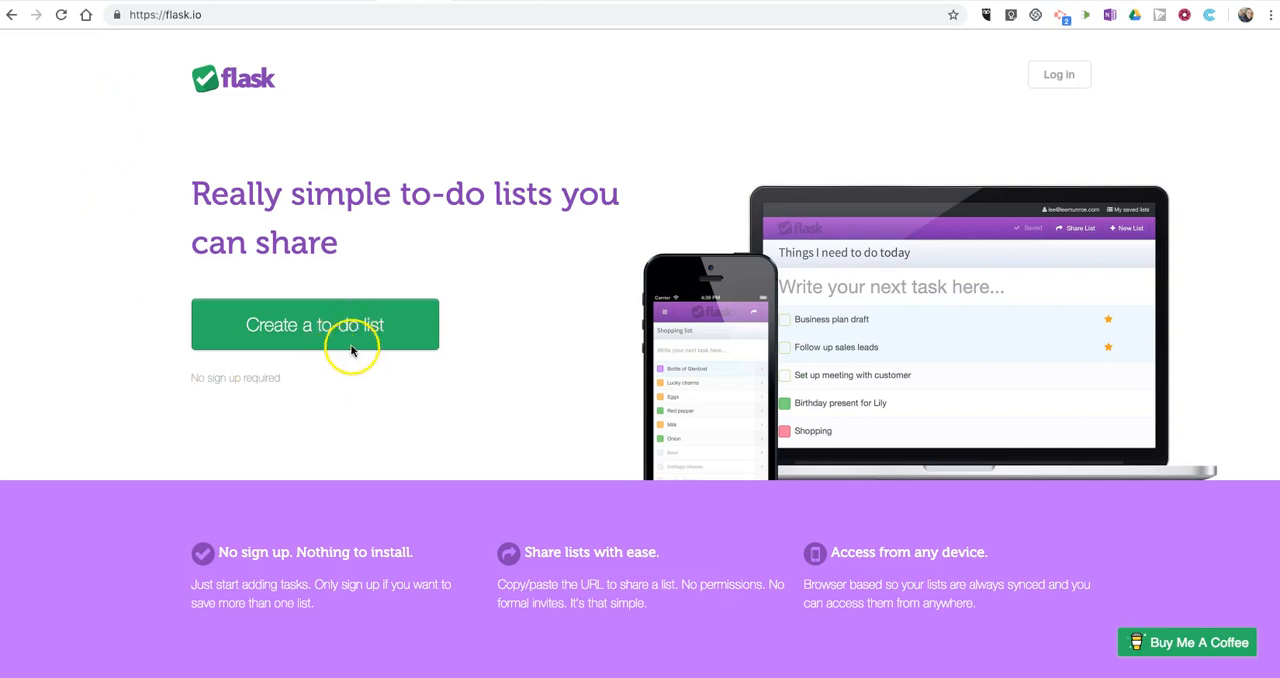
left_click(314, 324)
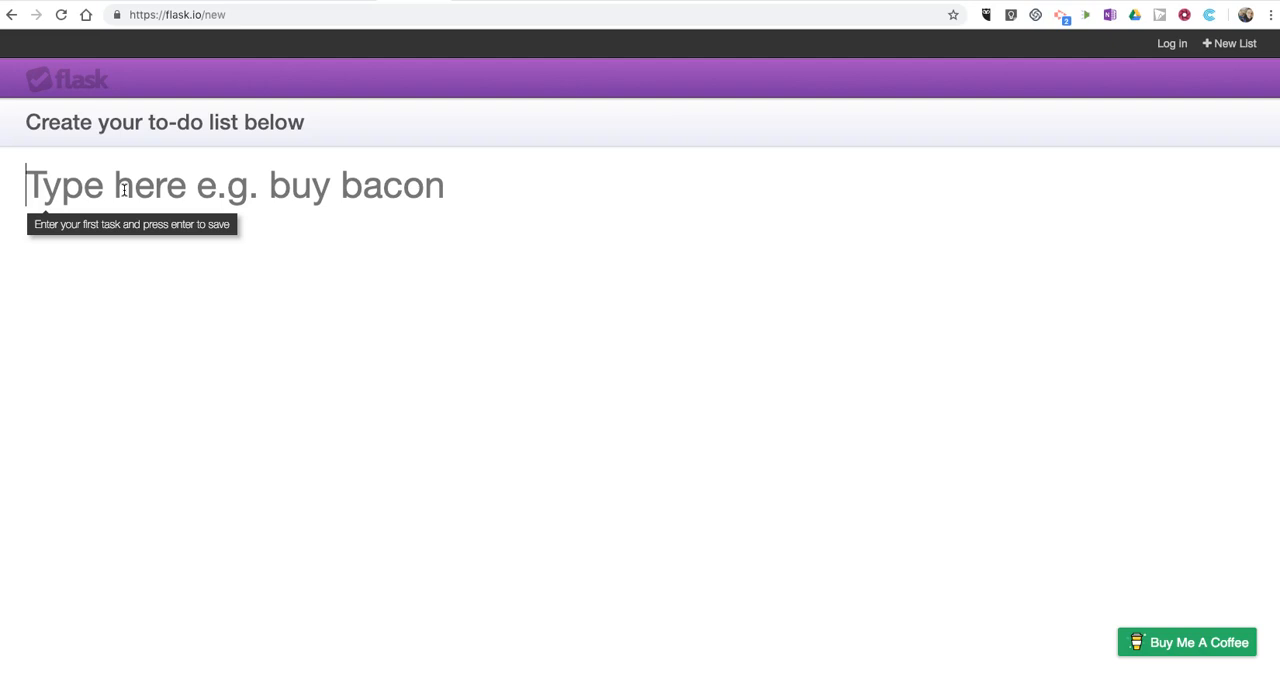
type("Coffee")
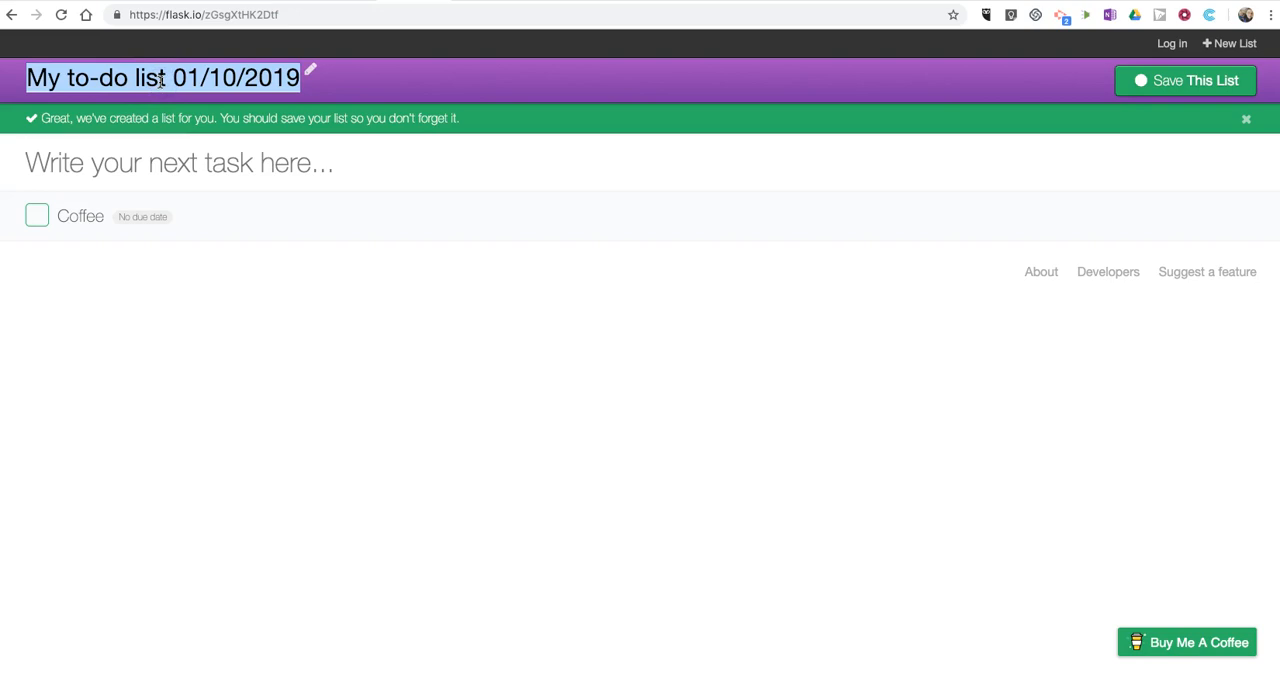
Retitle the list 'Groceries I need to get today' and add Coffee filters, Sugar and Cream.
type("Groceries I need to get today")
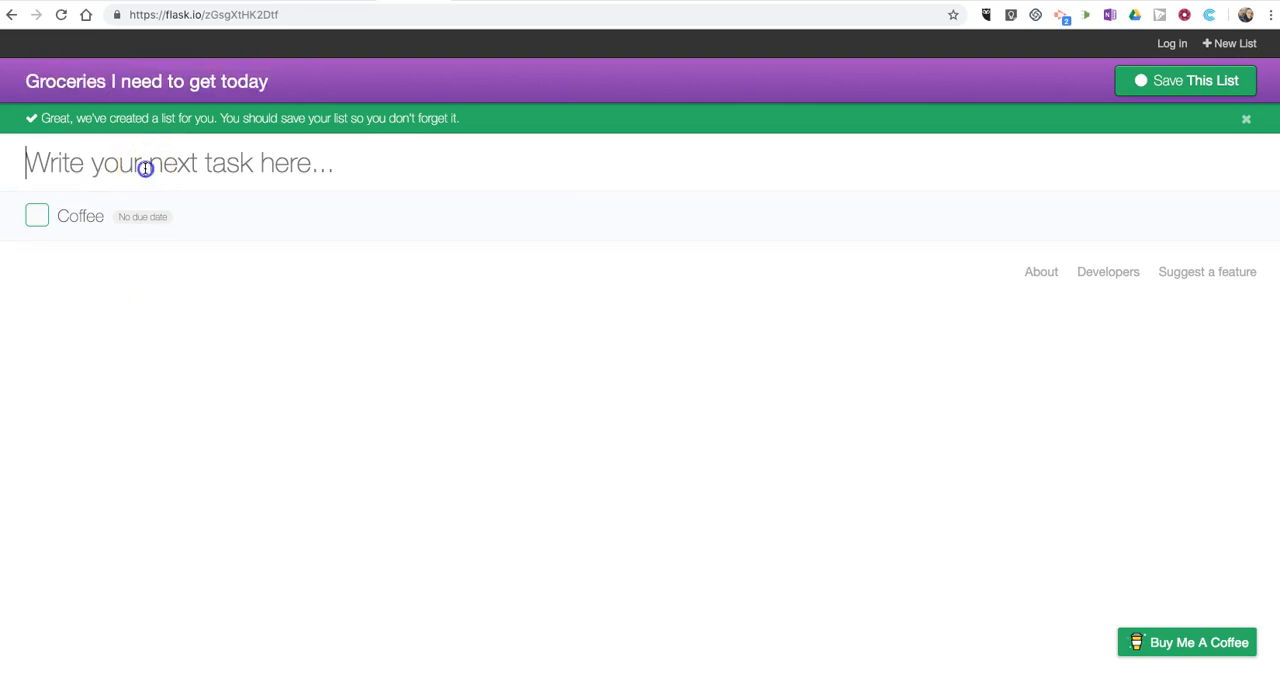
type("Coif")
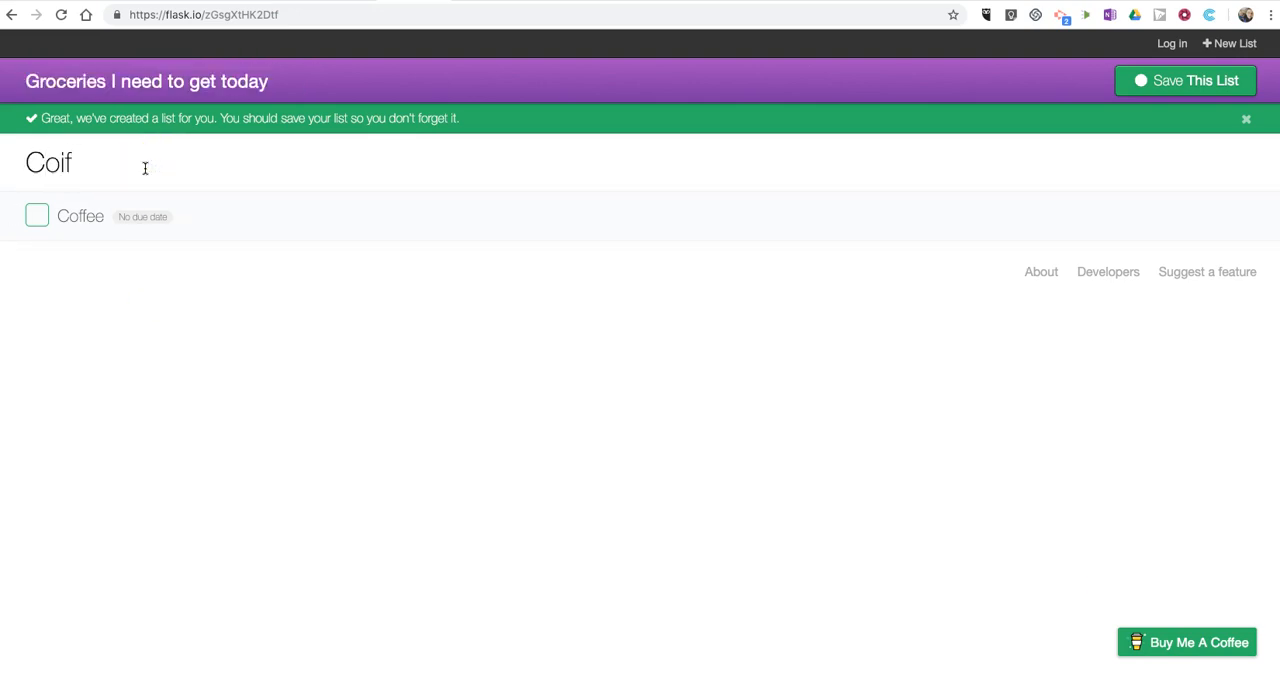
type("Coffee f")
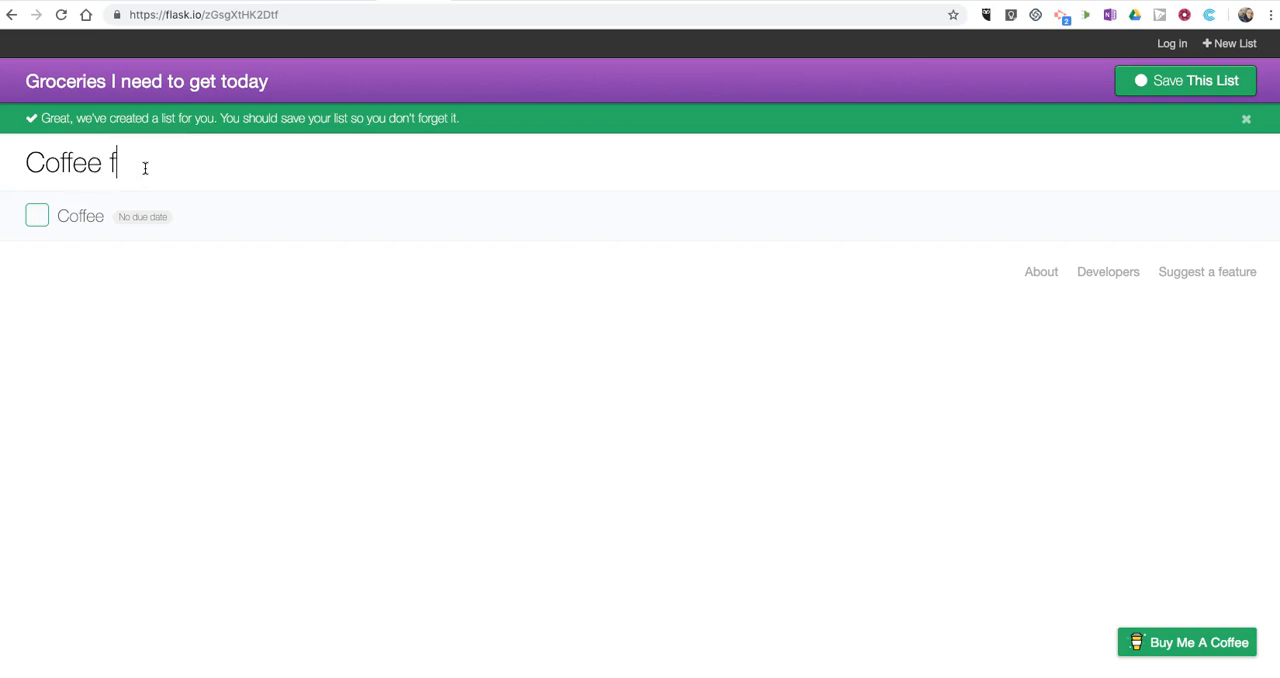
type("ilters")
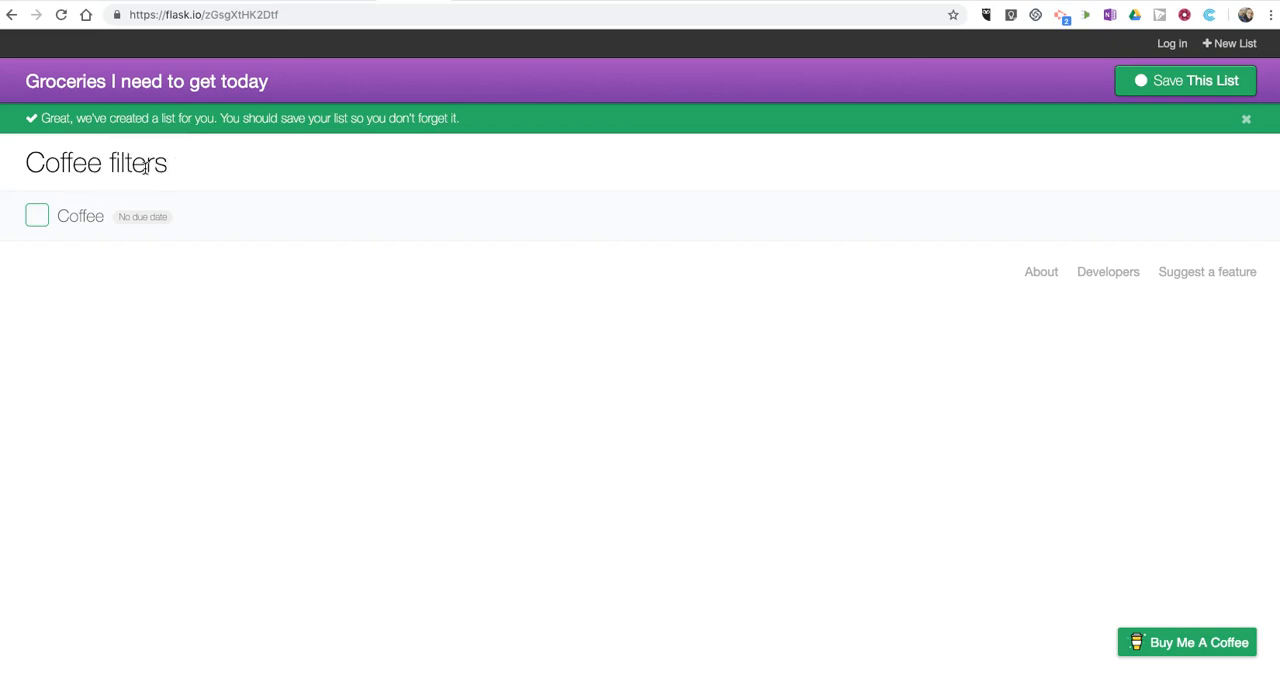
type("Sugar")
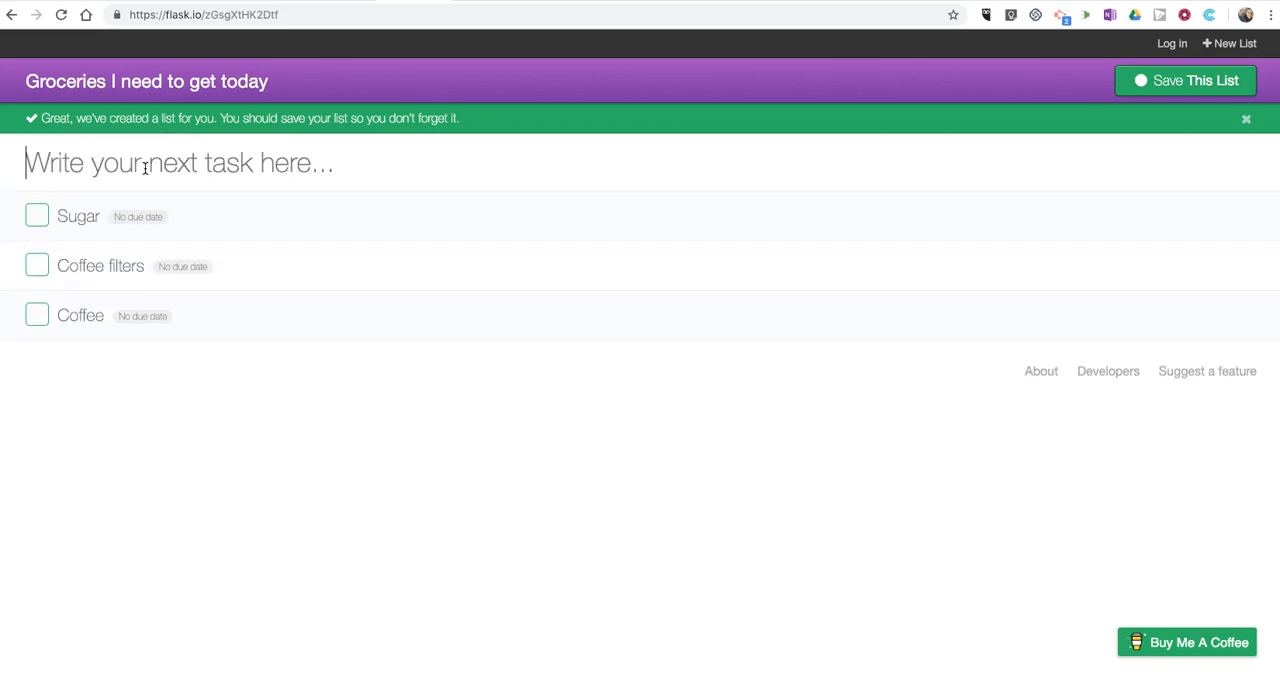
type("Cream")
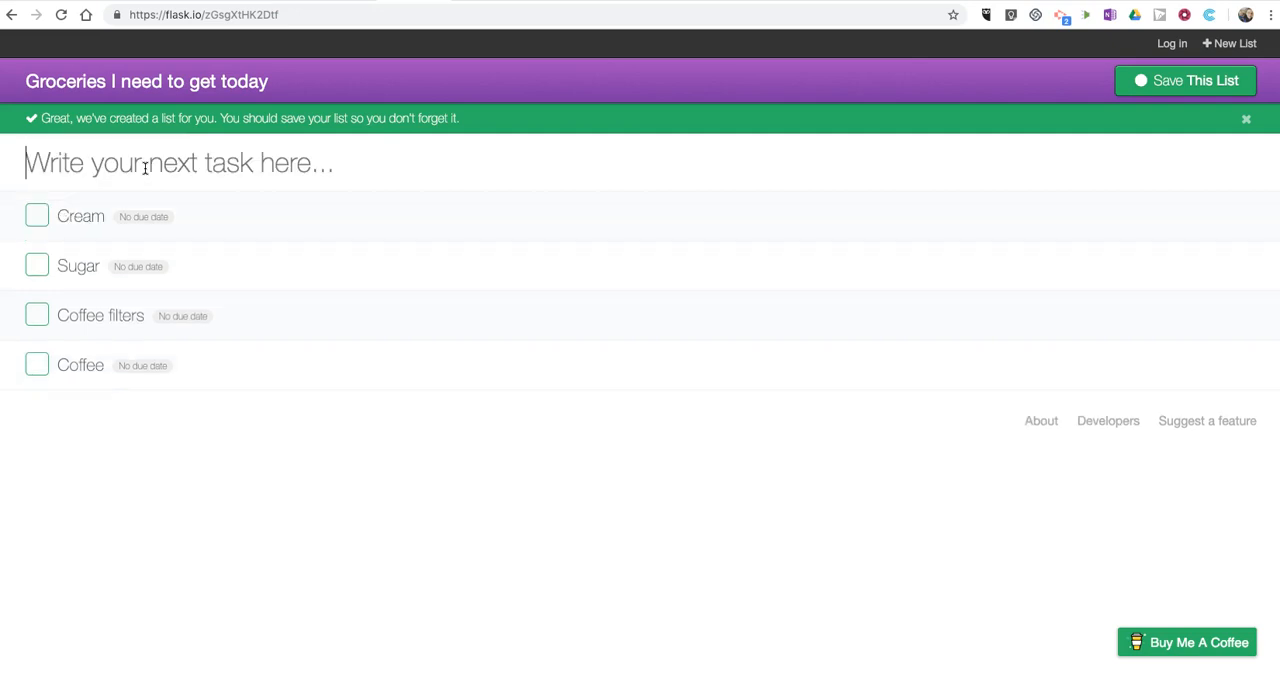
mouse_move(312, 50)
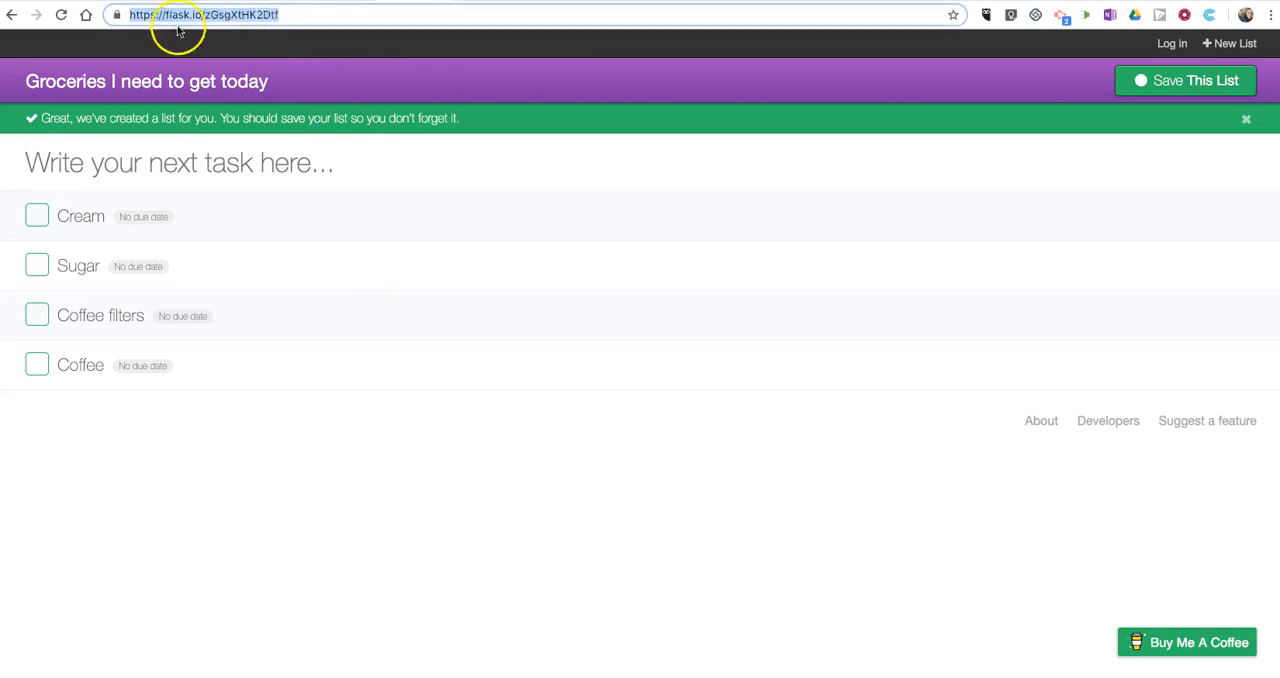
mouse_move(304, 132)
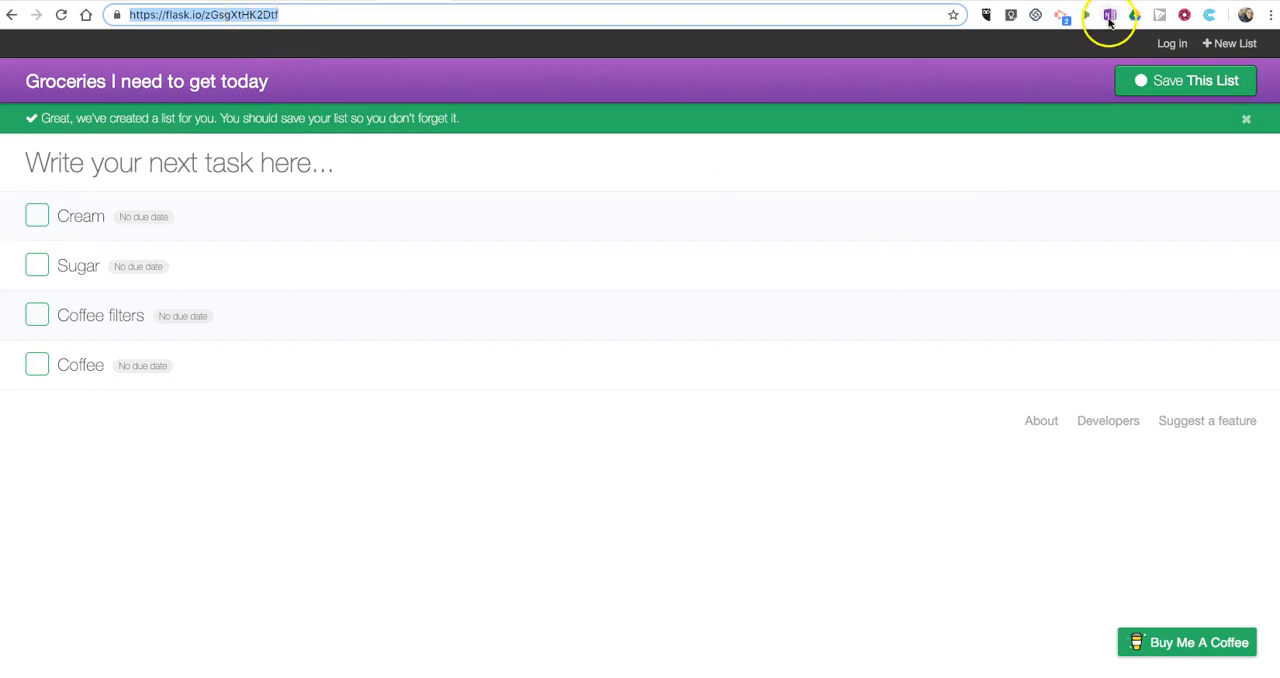
mouse_move(670, 68)
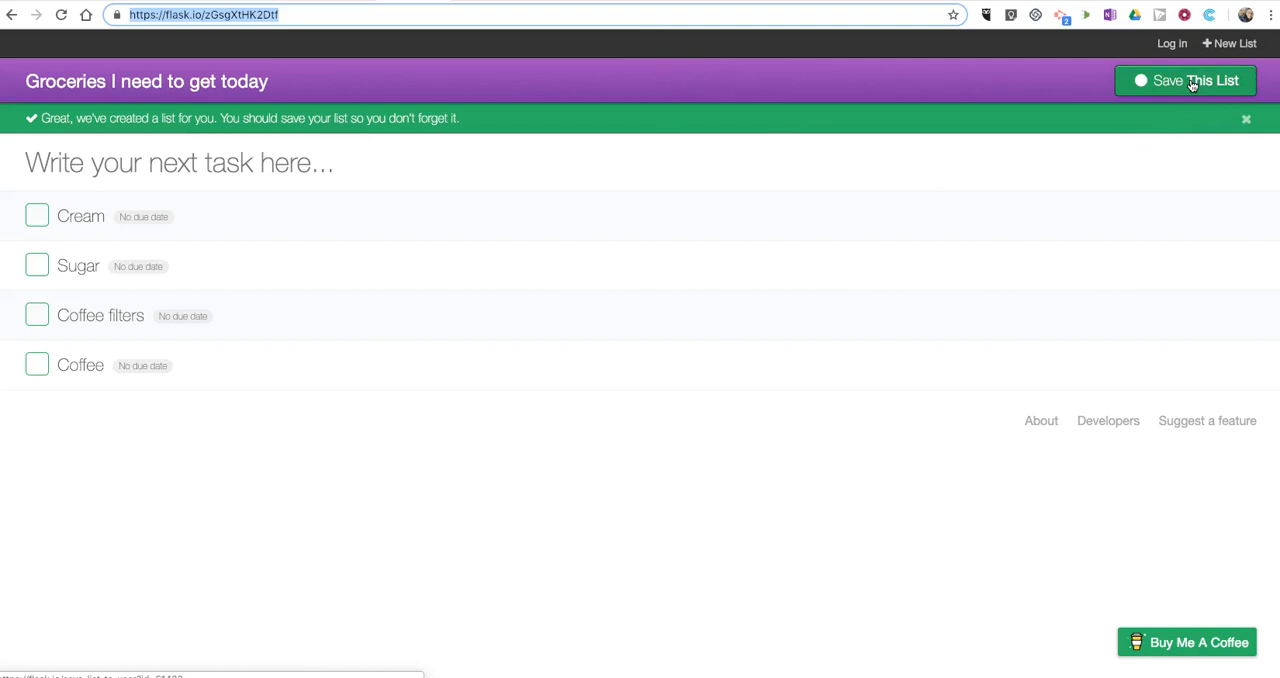
left_click(1184, 80)
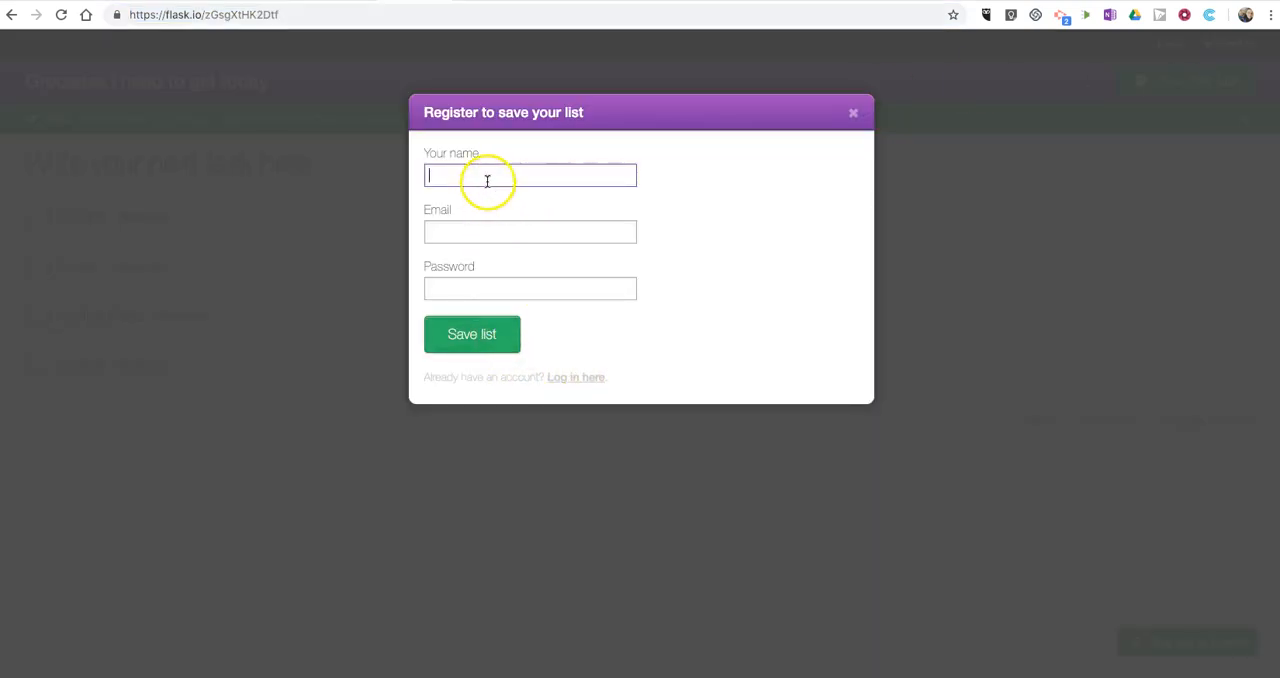
left_click(576, 376)
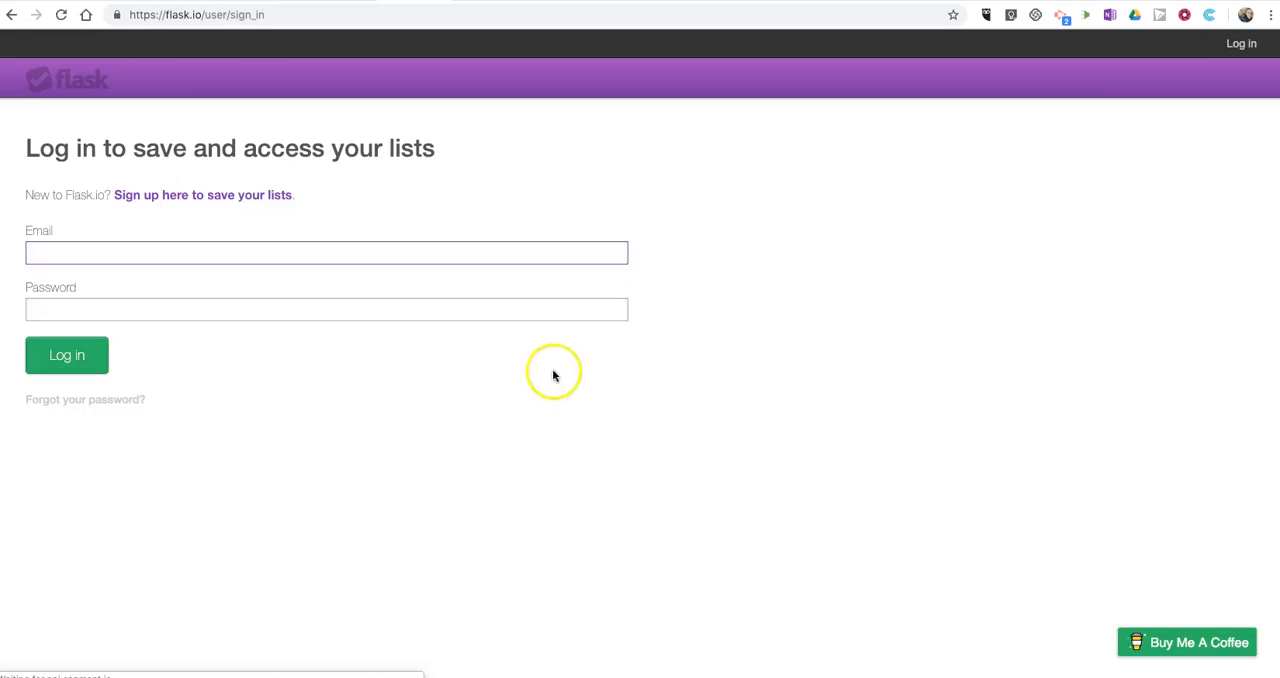
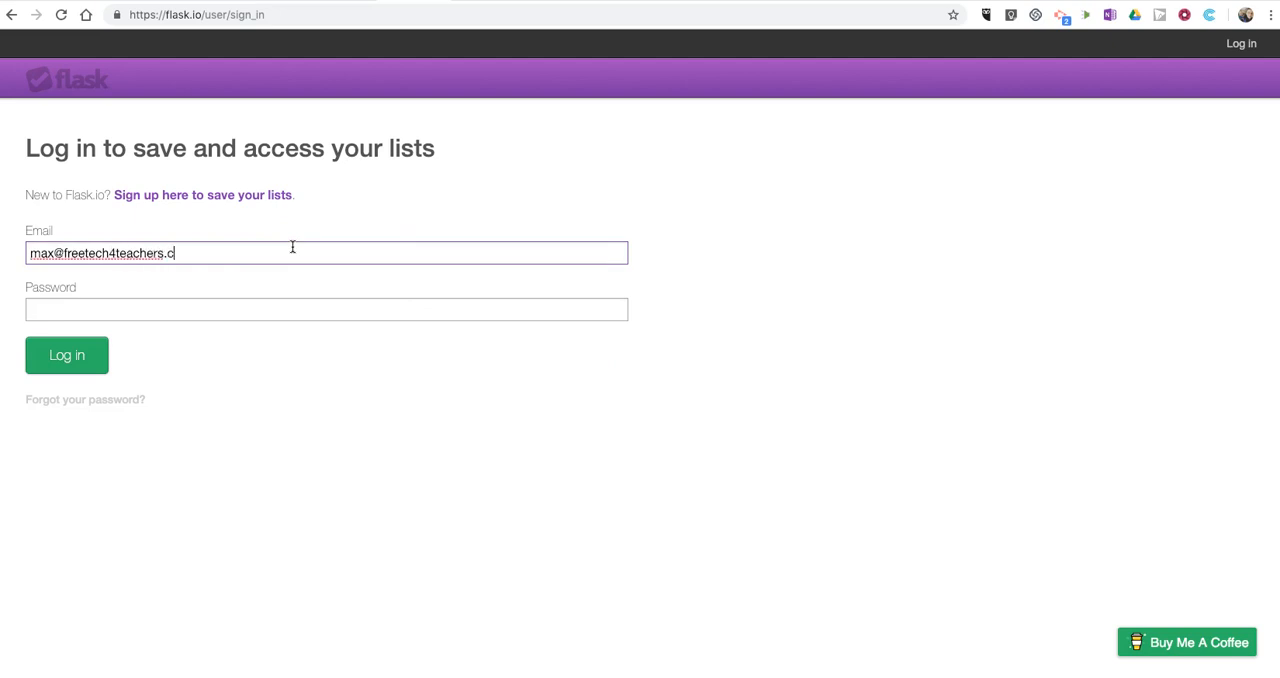
type("••••")
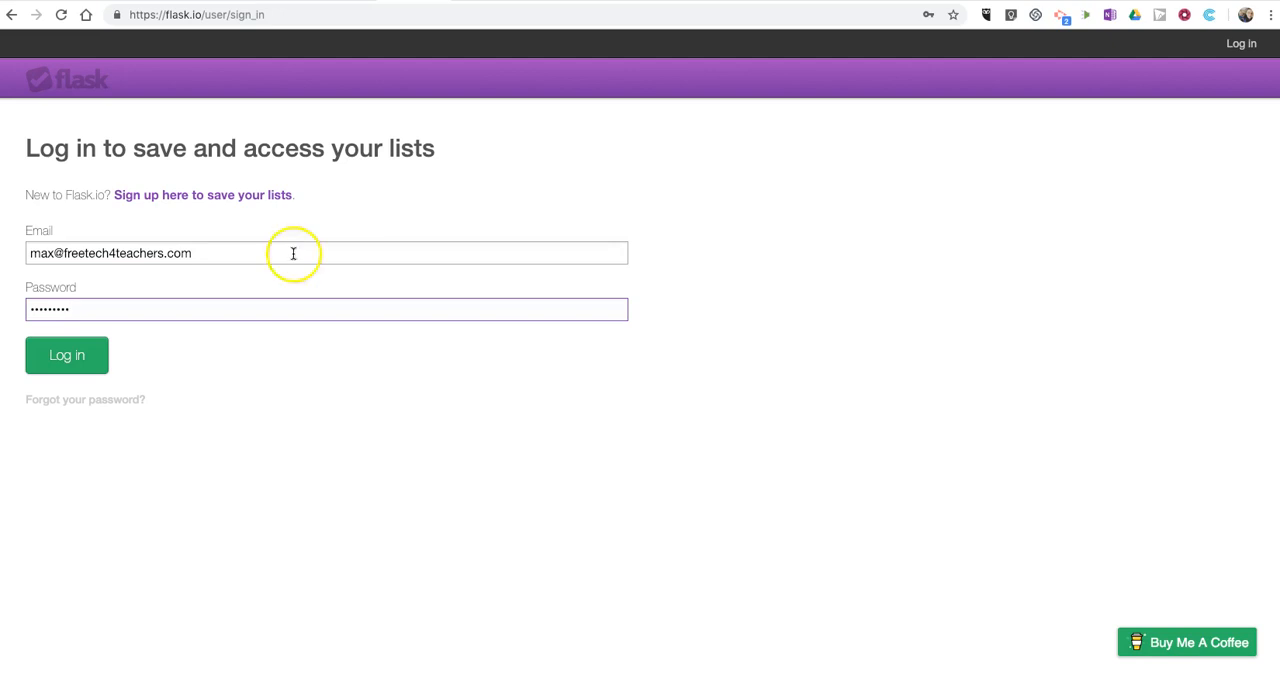
left_click(66, 356)
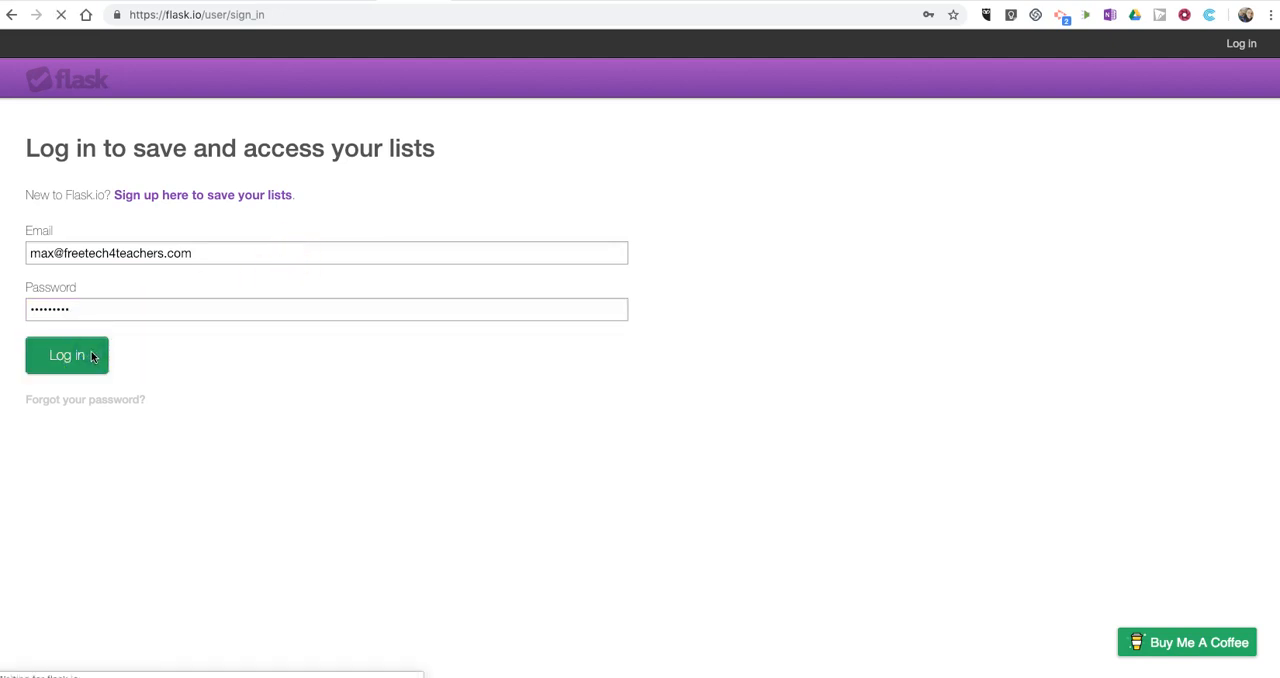
left_click(68, 356)
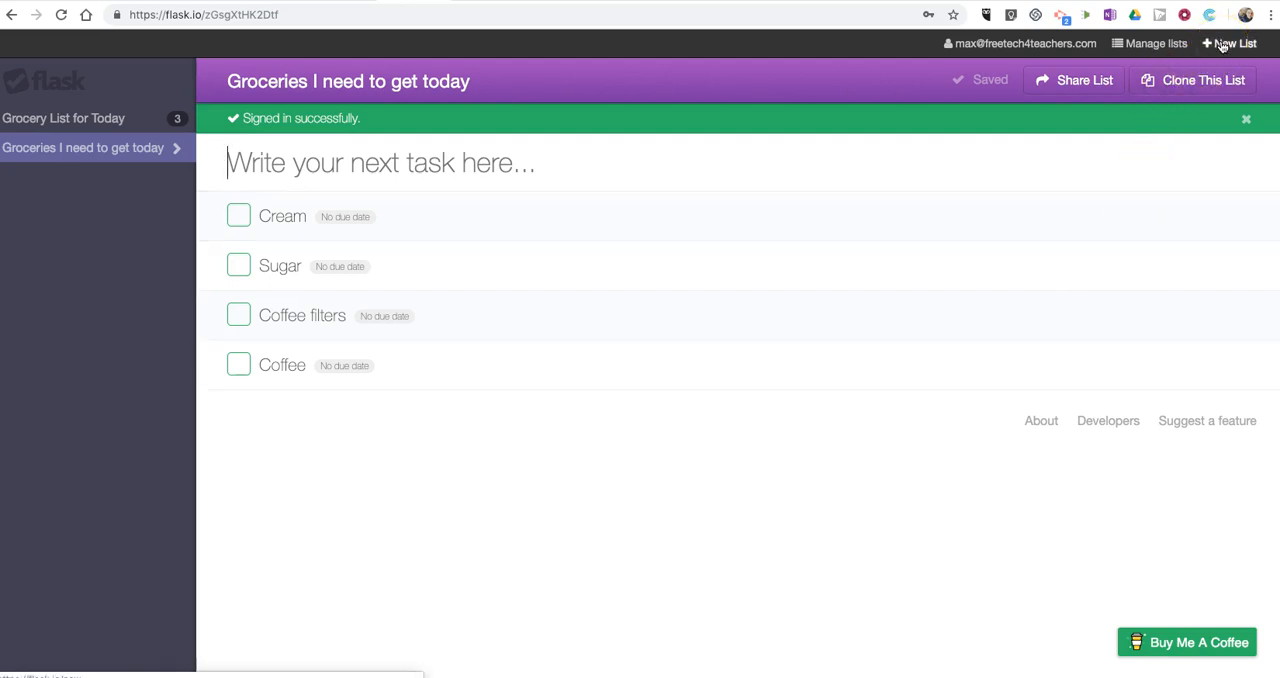
Start another new list with 'Email Principal at School X' as its first task.
left_click(1234, 44)
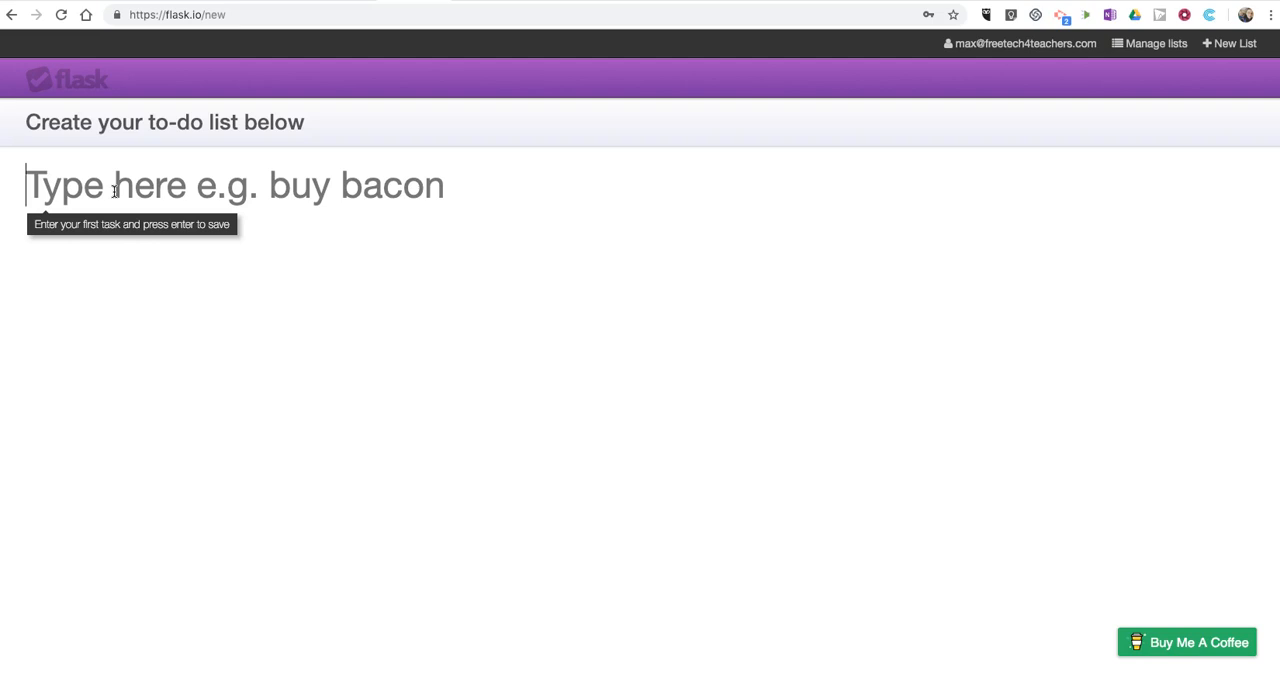
type("Em")
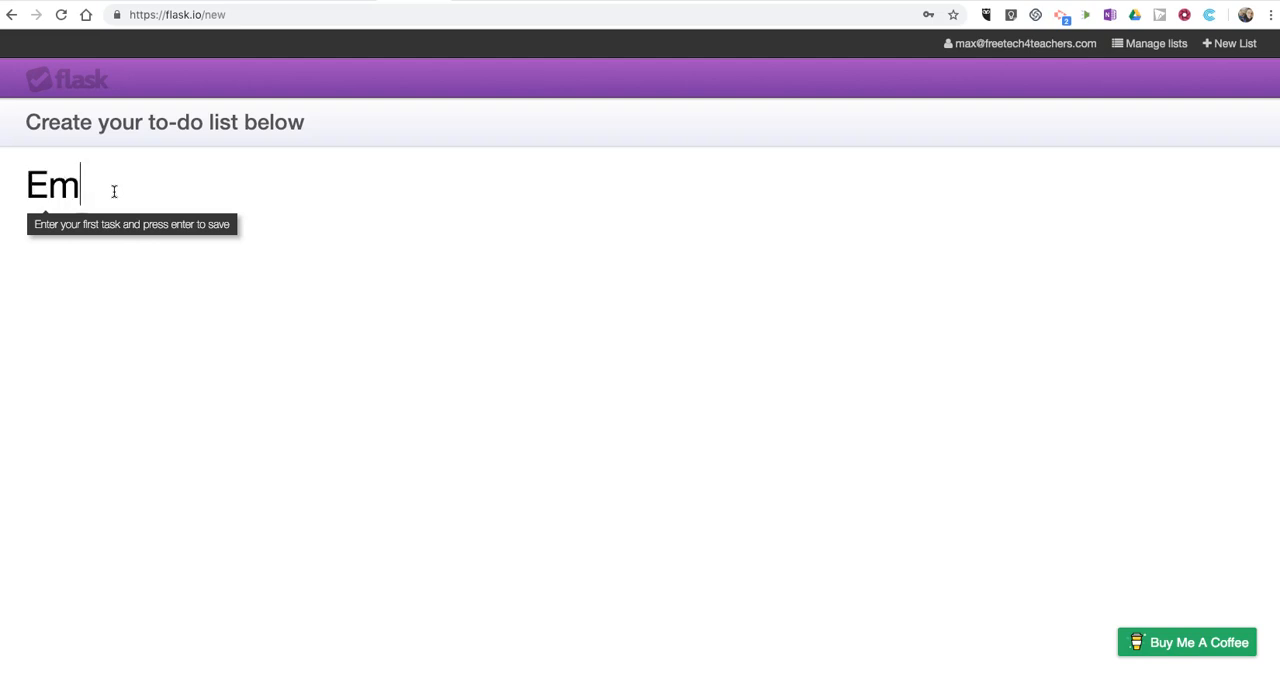
type("ail")
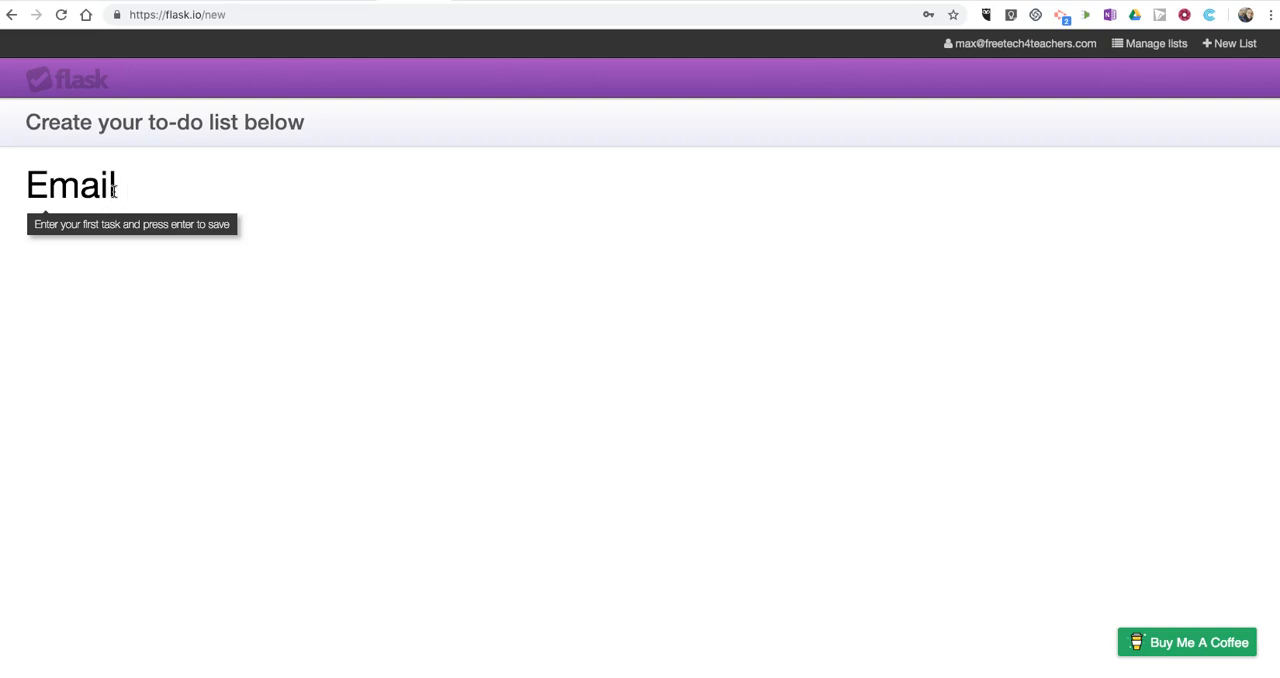
type("Princi")
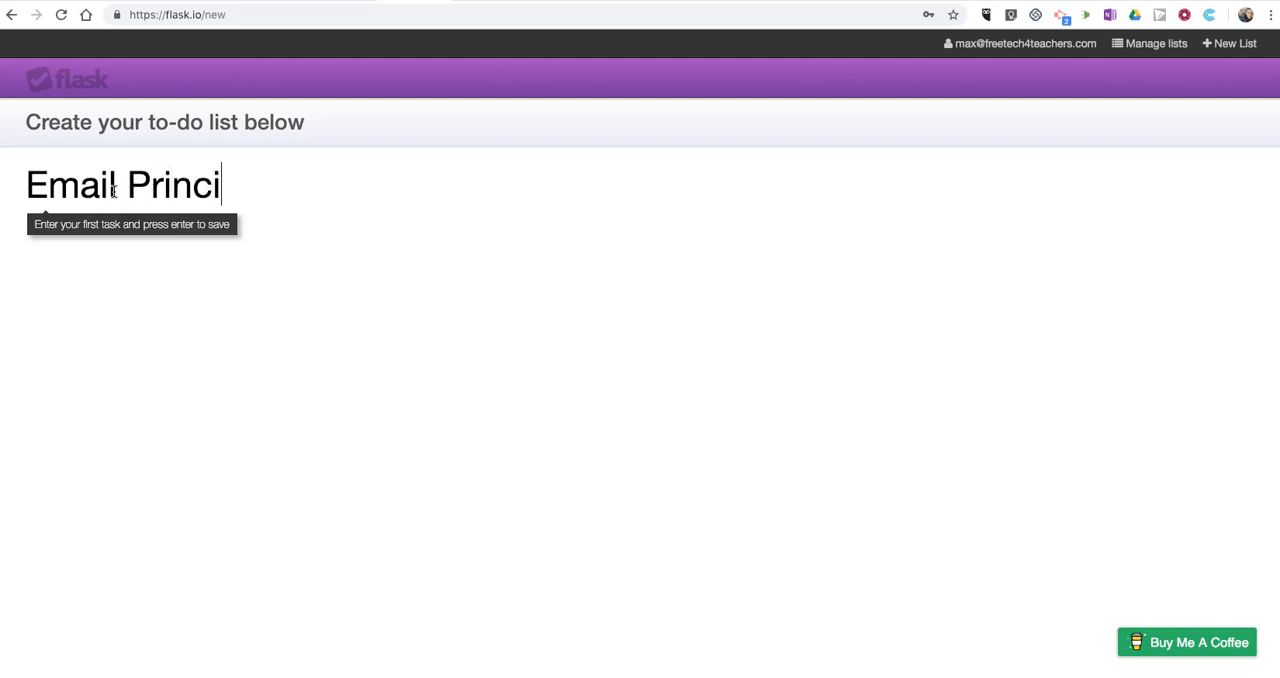
type("pal at S")
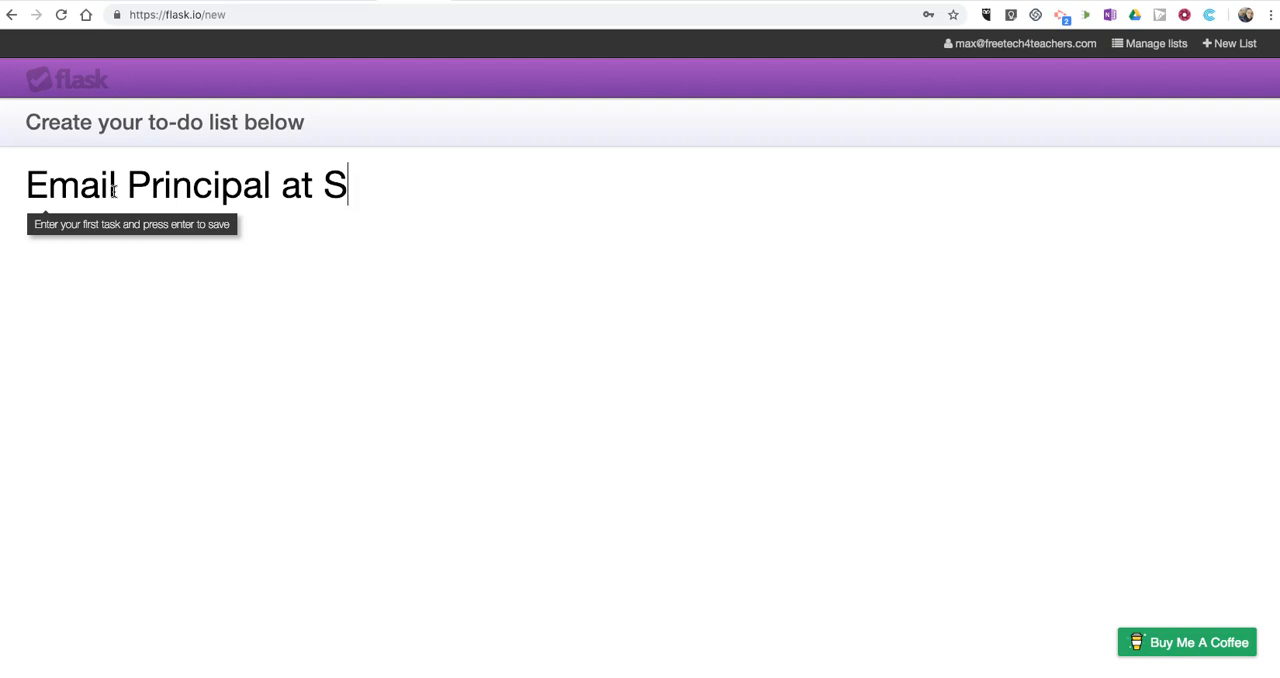
type("cho")
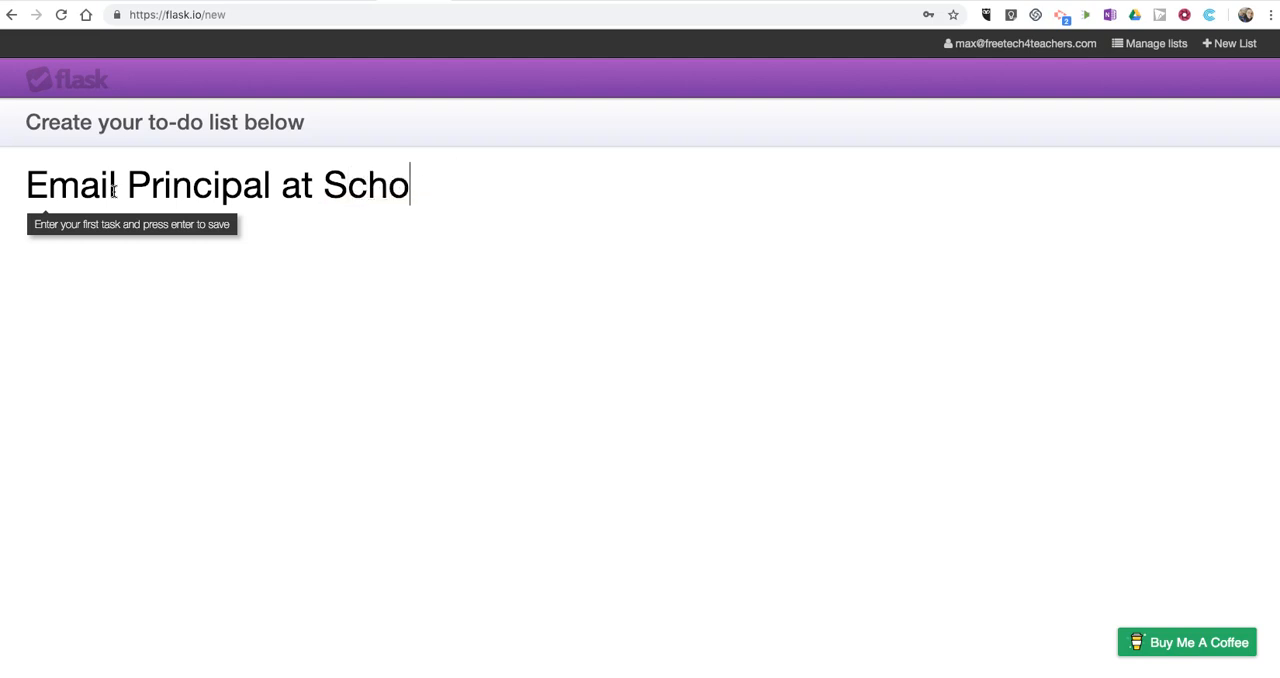
type("ol X")
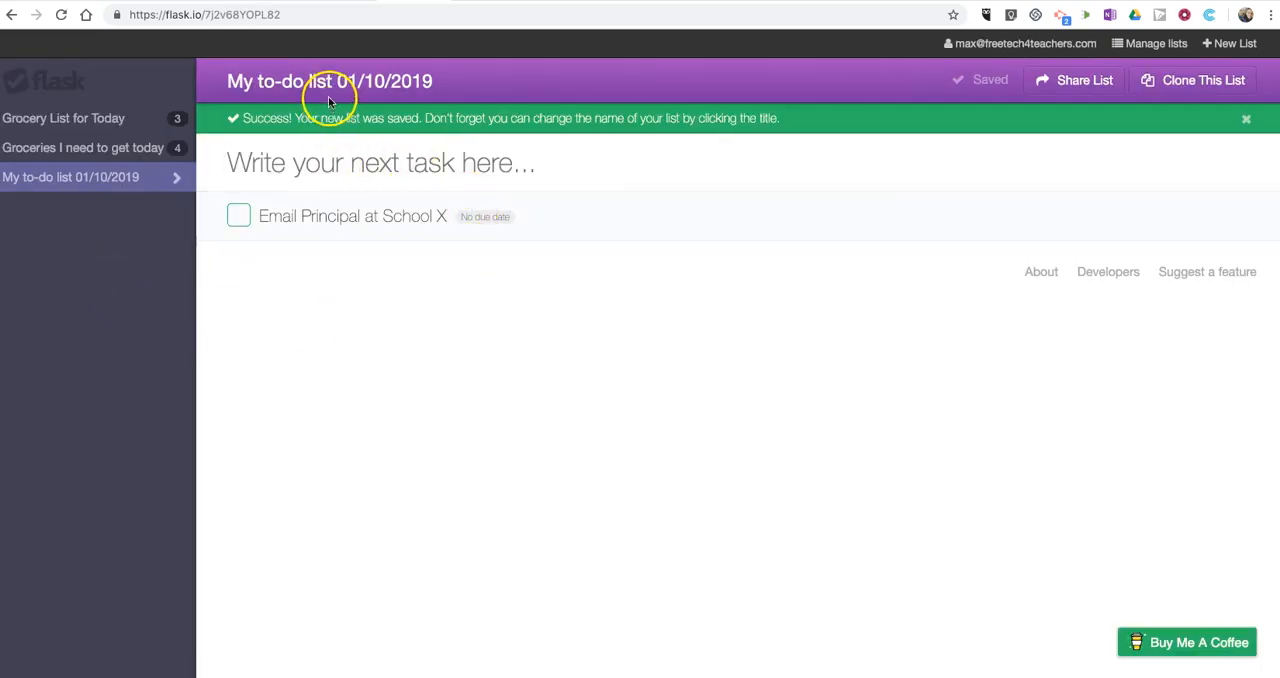
Rename the new list's title to 'Follow-up email list'.
left_click(328, 80)
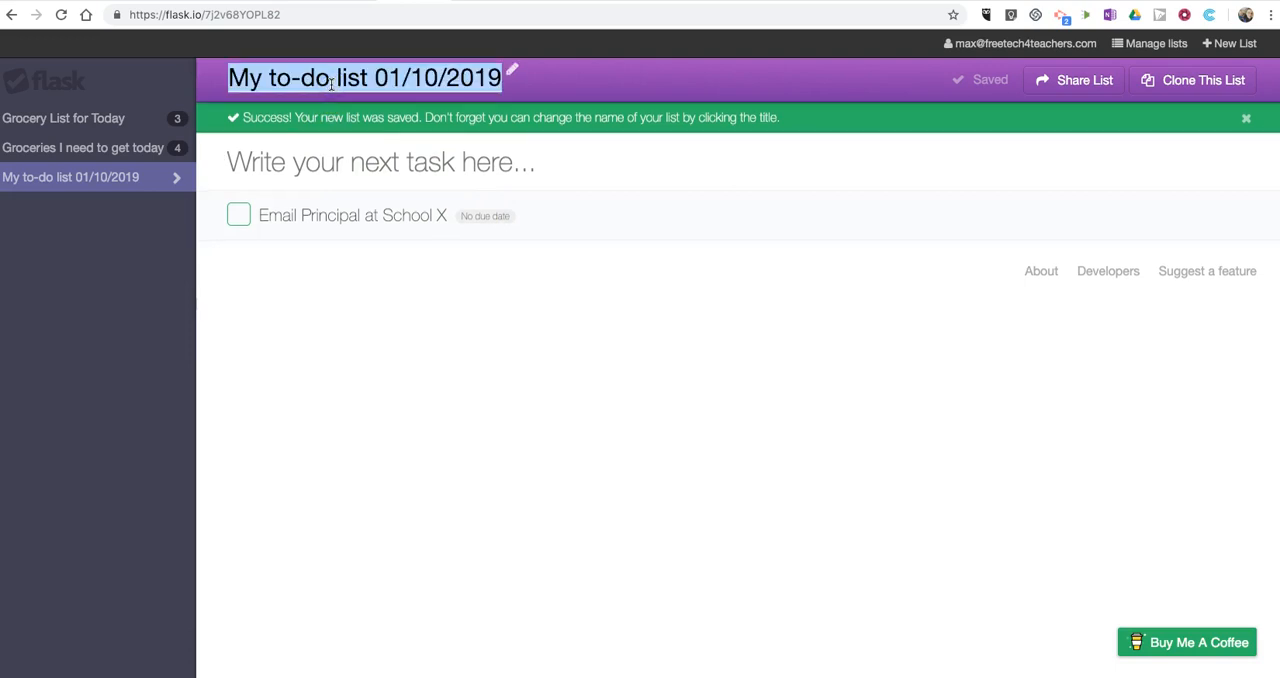
type("Follow")
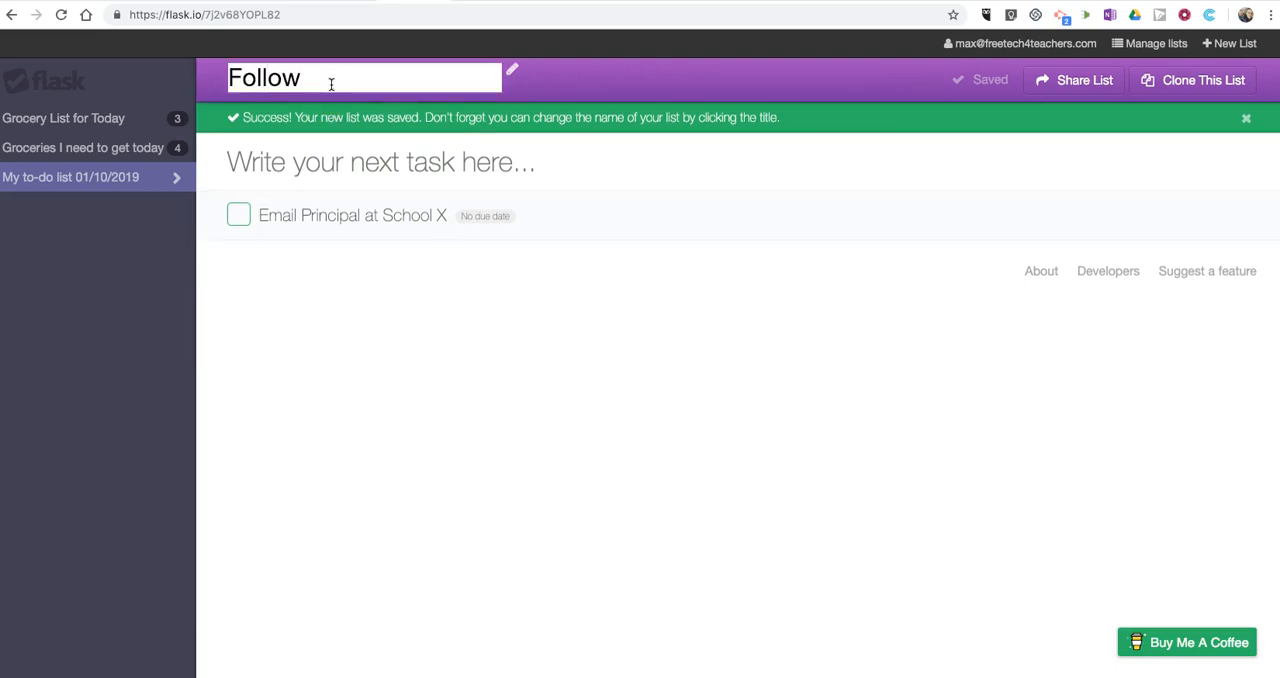
type("-up email list")
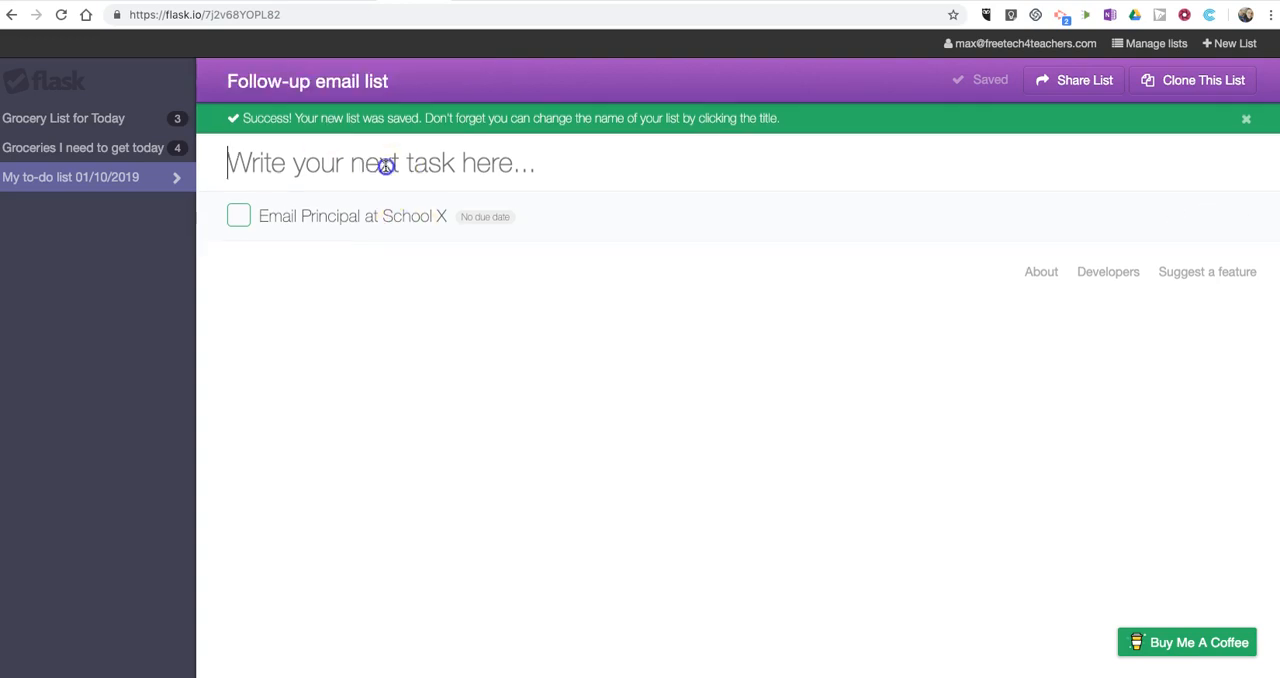
Add the task 'Email the curriculum director at school Y' to the Follow-up email list.
type("Email th")
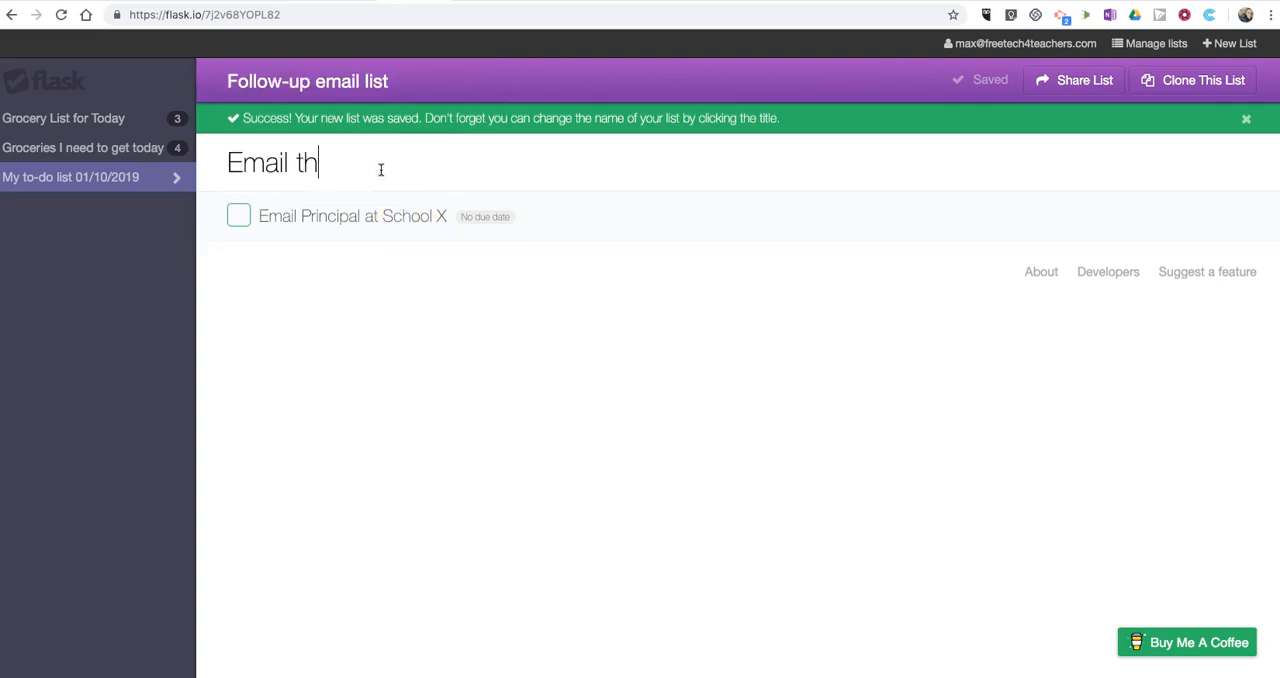
type("e curriculum d")
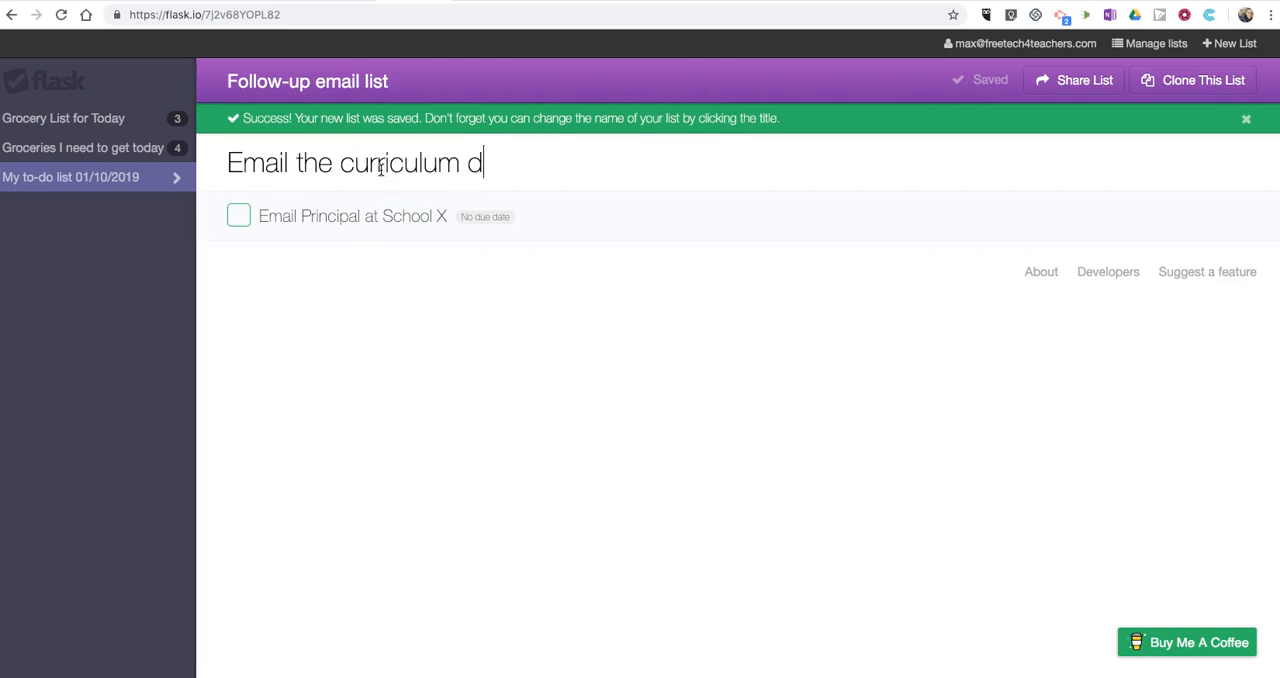
type("irector at")
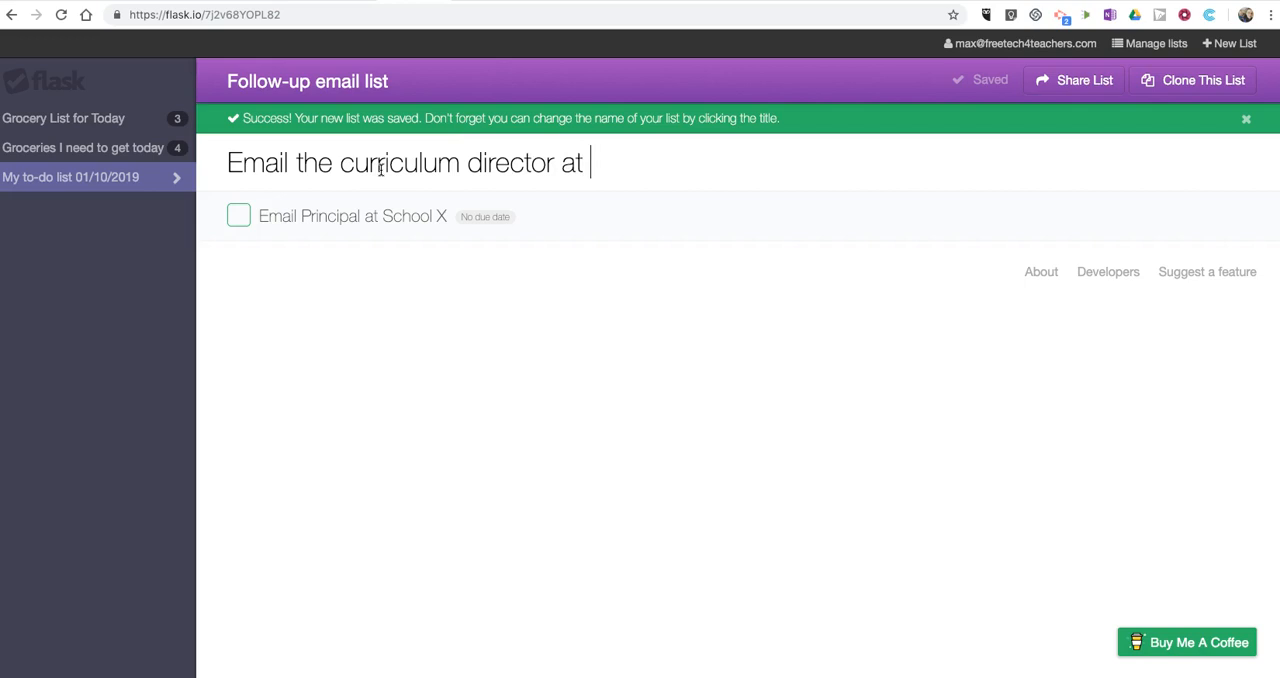
type("school")
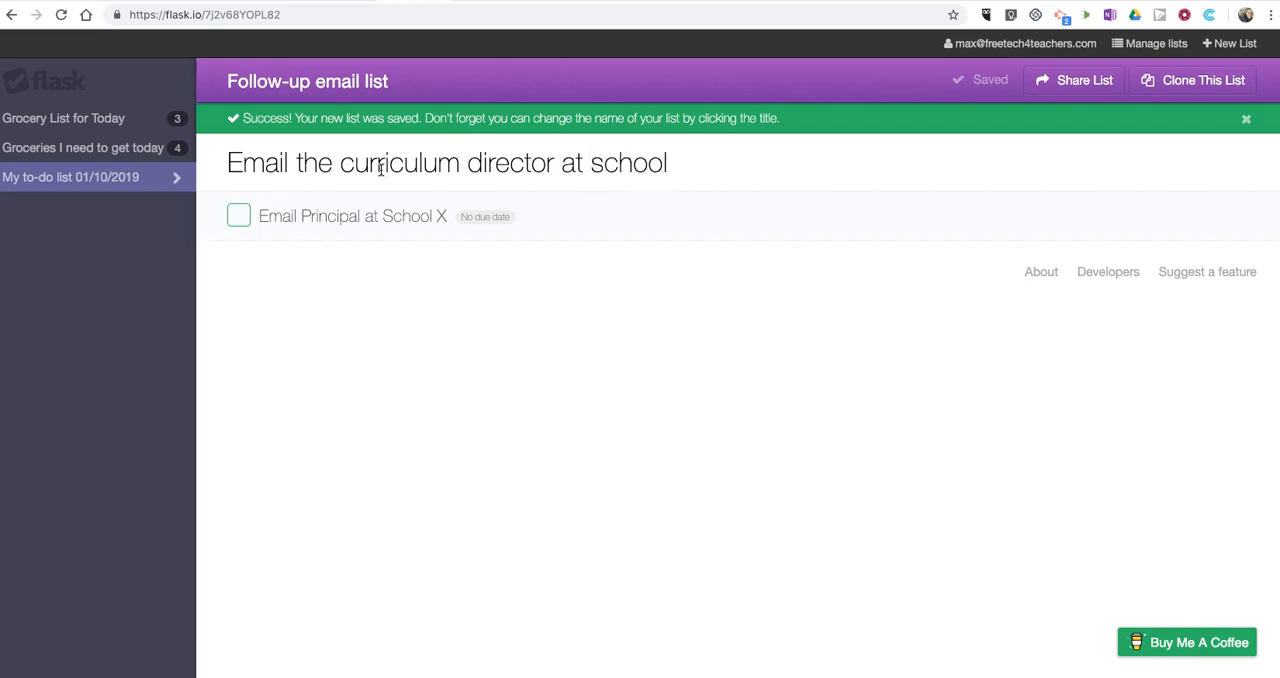
type("Y")
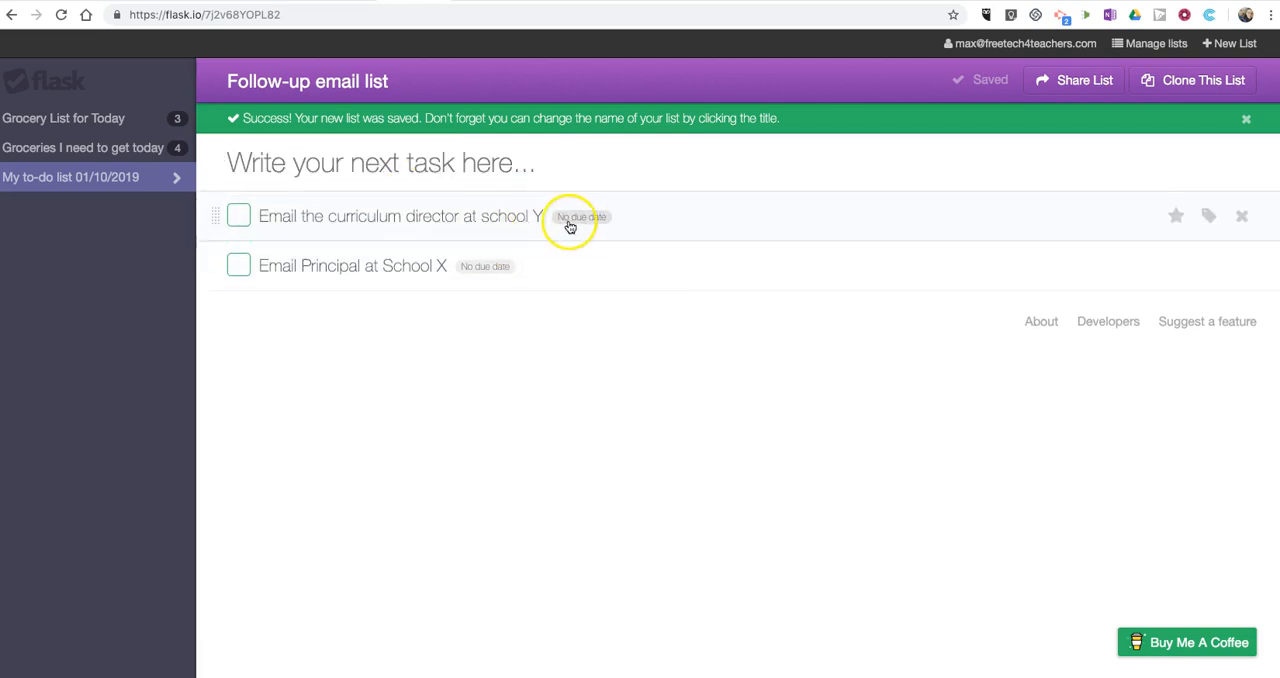
mouse_move(584, 220)
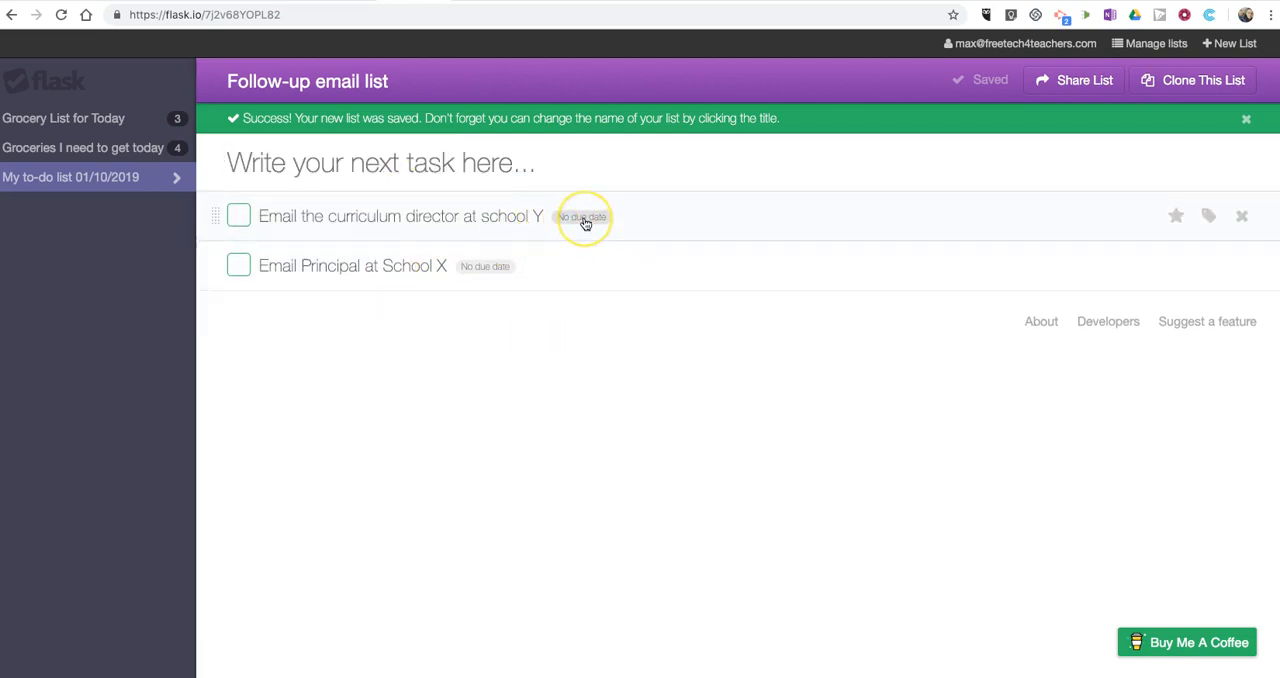
mouse_move(600, 198)
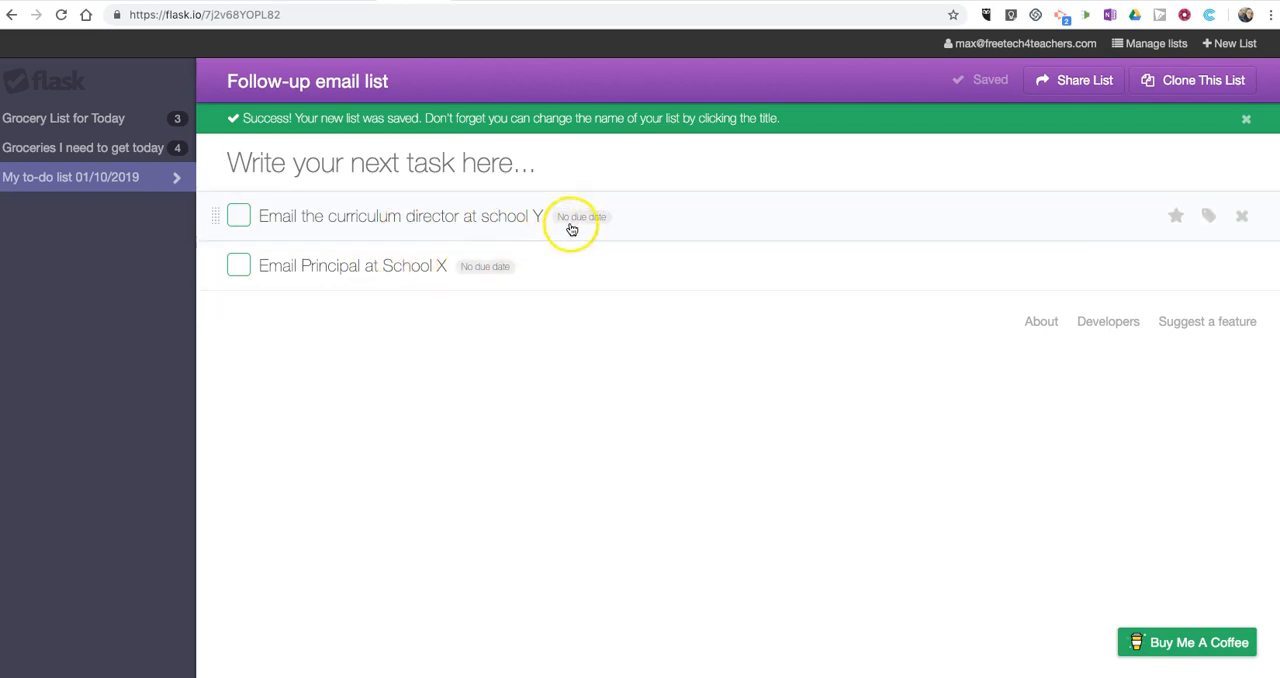
Set due dates: January 11 for the curriculum director task and January 14 for the principal task.
left_click(580, 216)
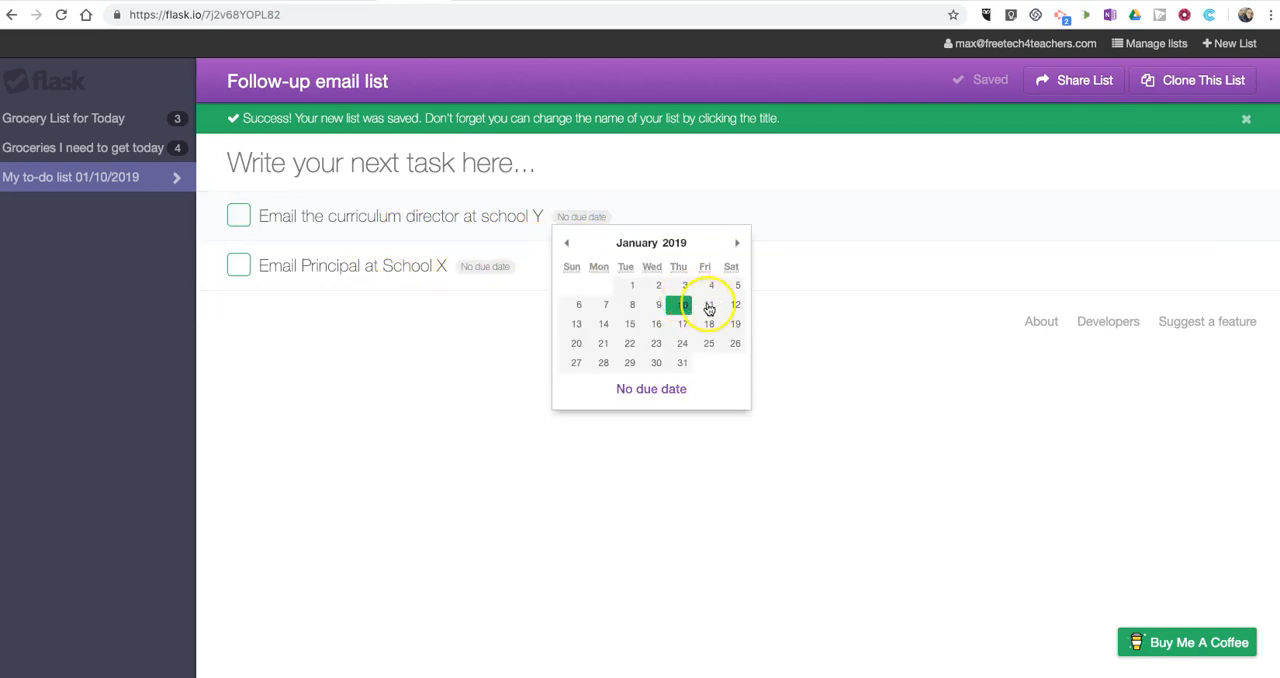
left_click(704, 304)
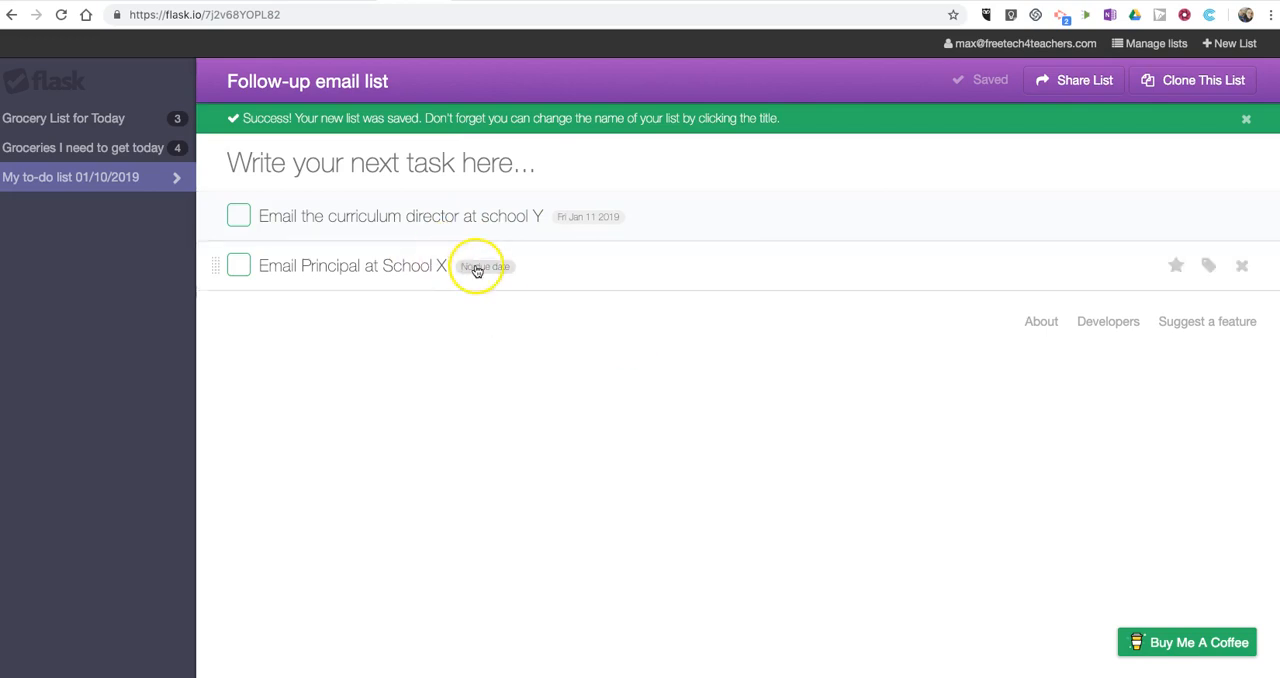
left_click(484, 266)
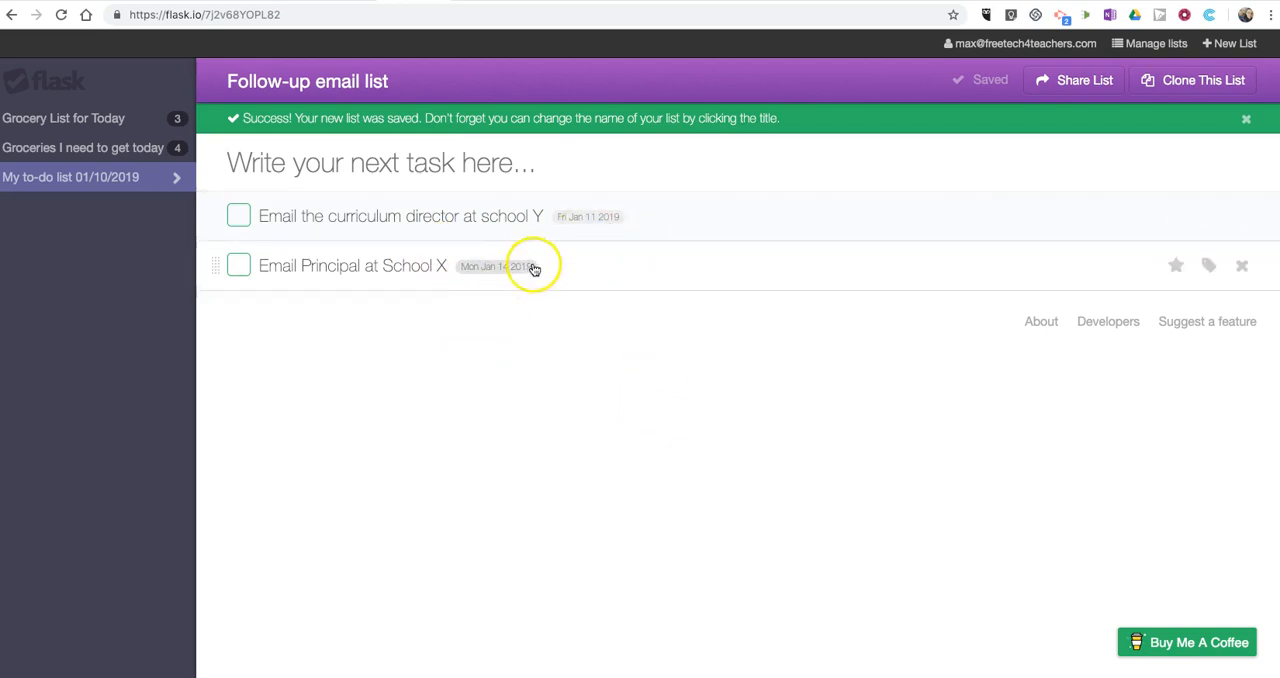
mouse_move(580, 240)
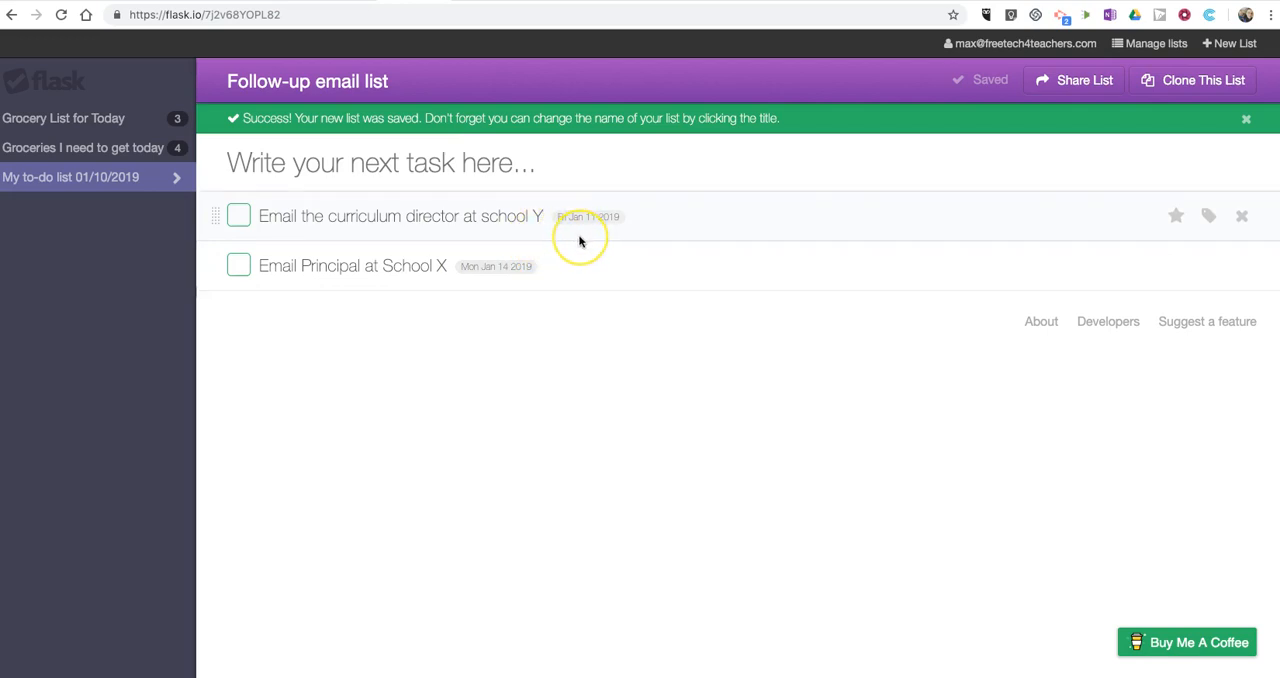
mouse_move(350, 236)
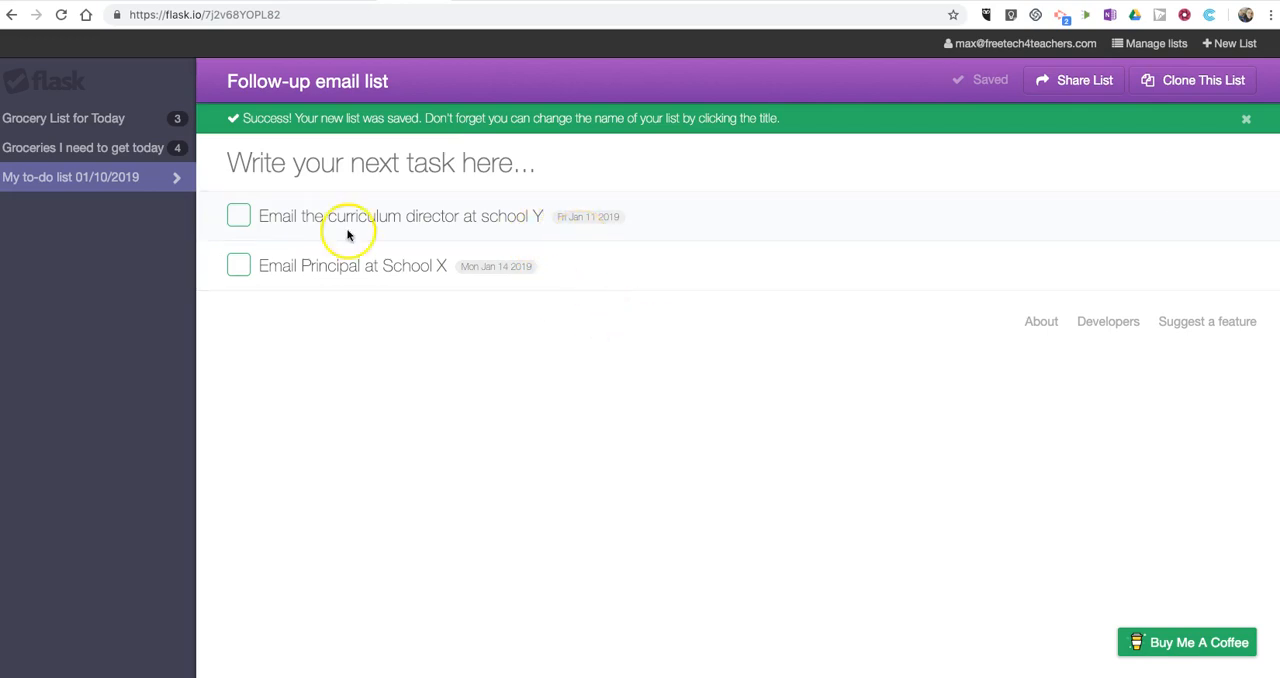
Check off Cream, Sugar, Coffee filters and Coffee in the Groceries I need to get today list.
left_click(82, 148)
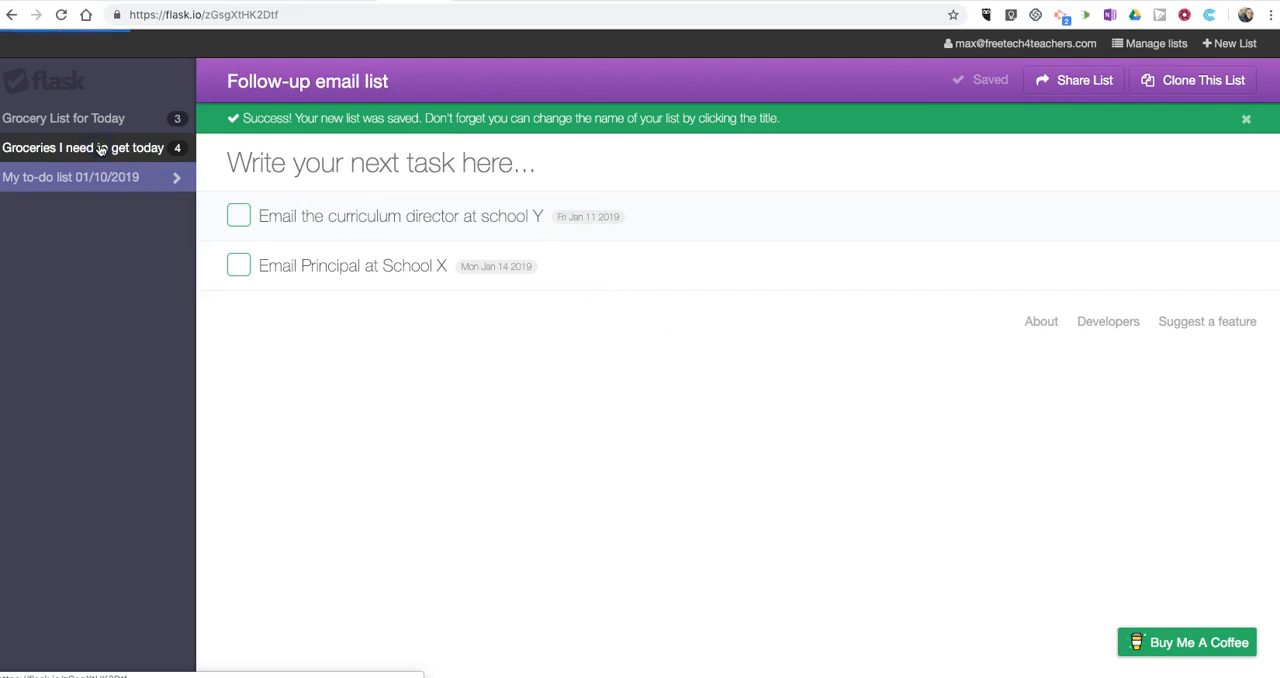
left_click(84, 148)
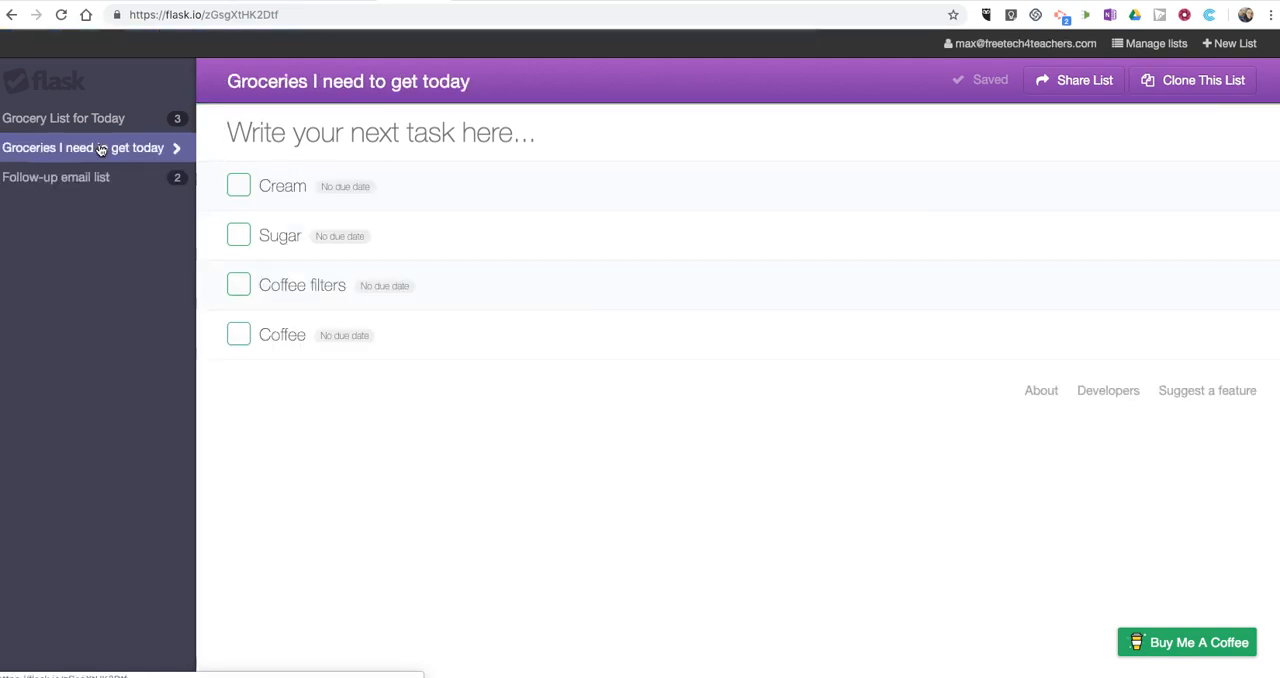
mouse_move(268, 172)
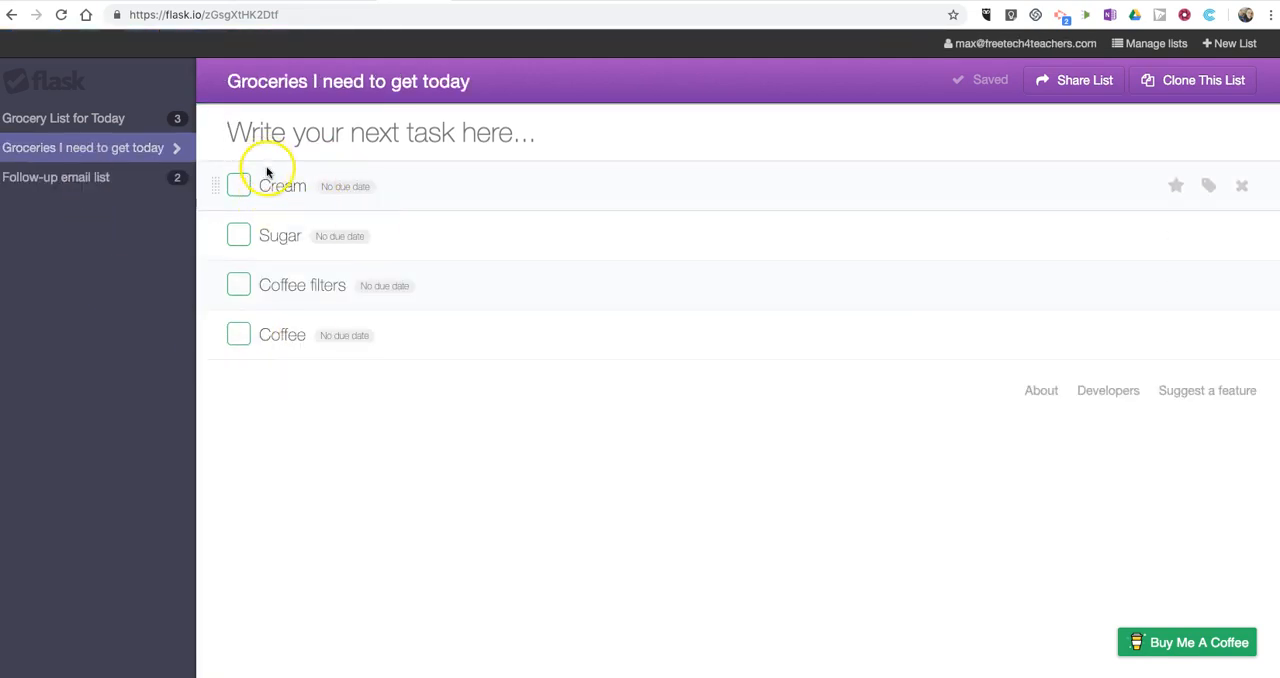
left_click(238, 186)
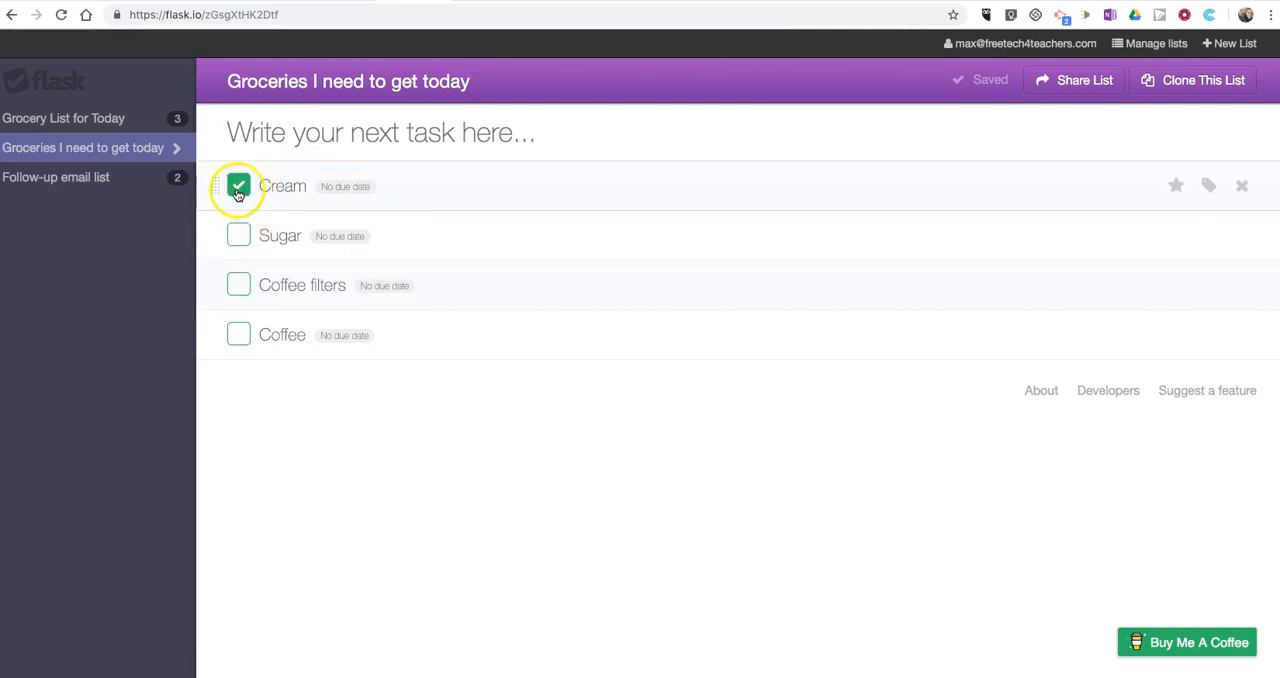
left_click(238, 186)
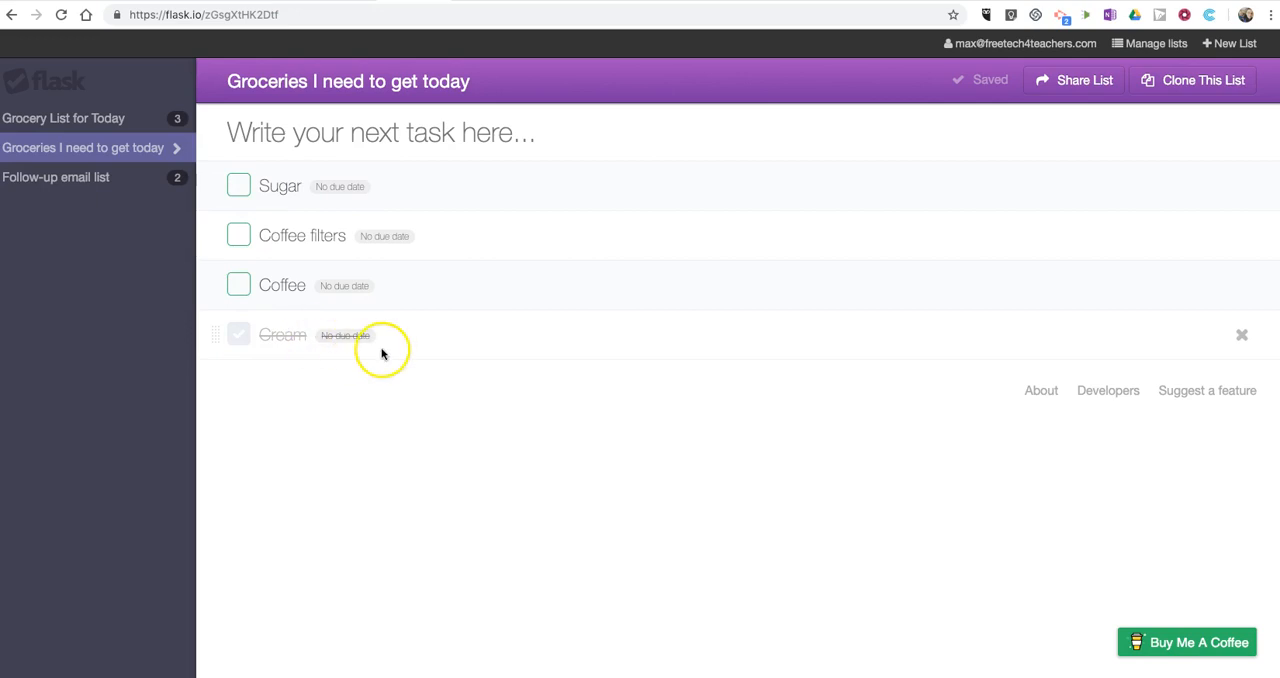
mouse_move(388, 348)
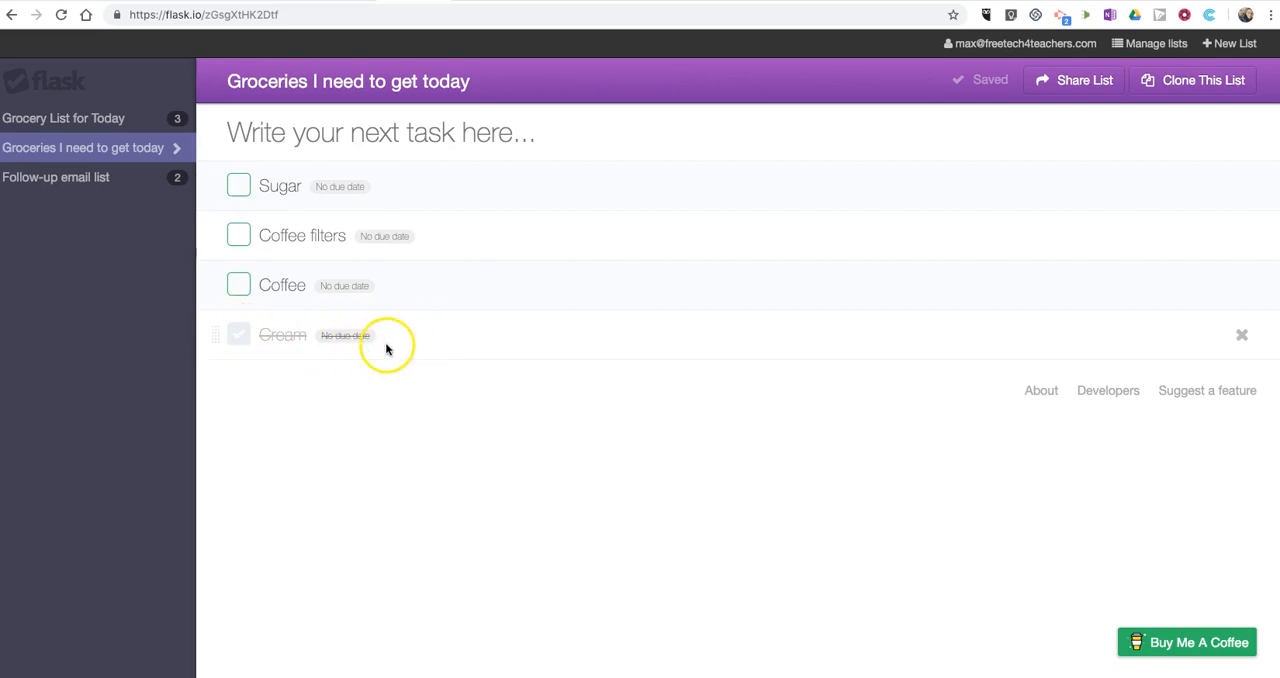
left_click(238, 186)
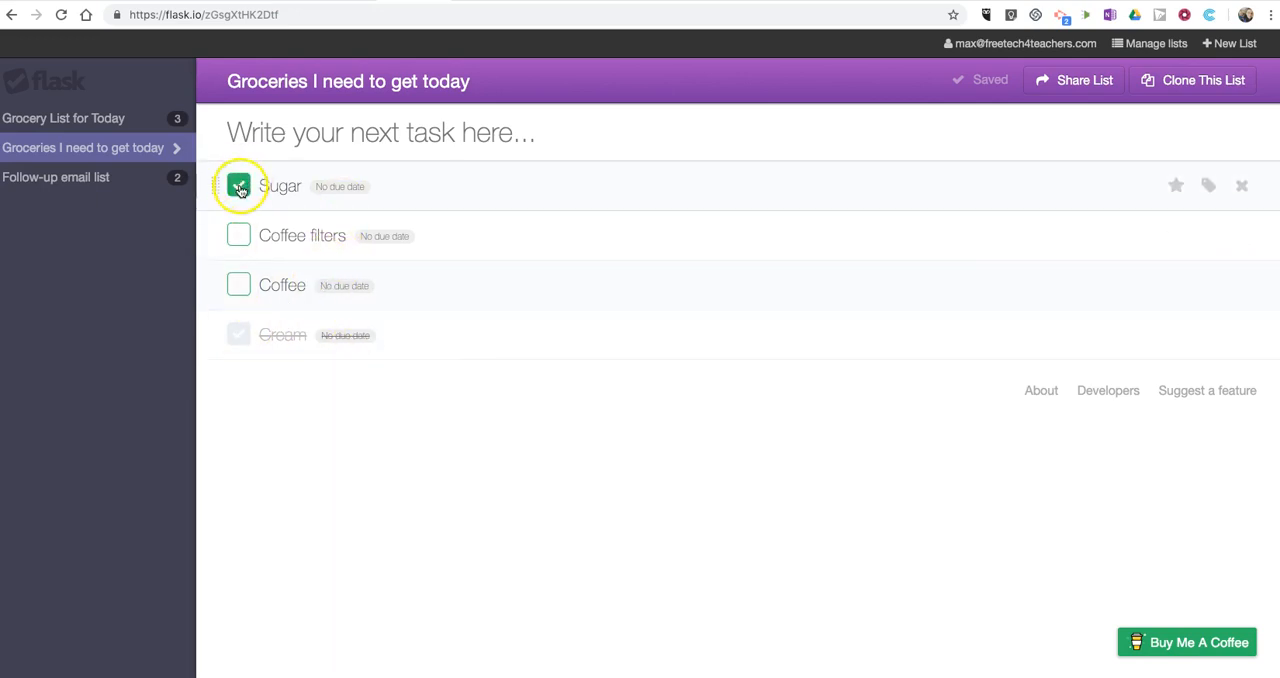
left_click(238, 186)
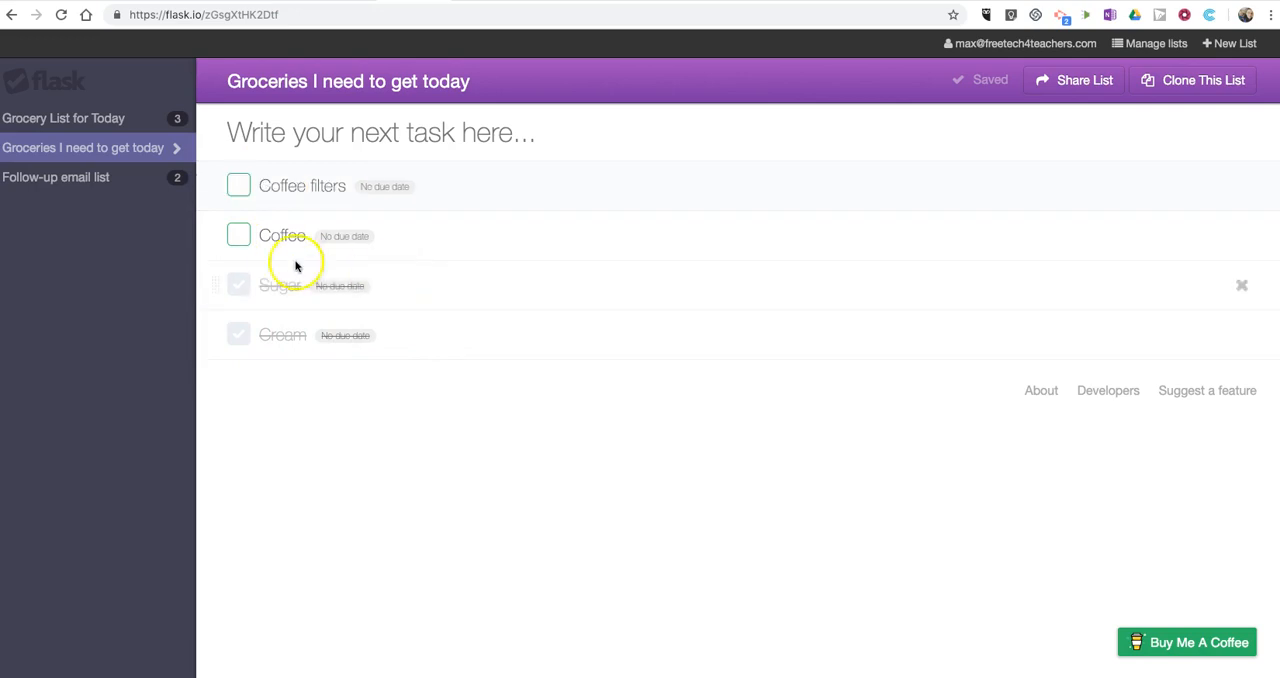
left_click(238, 236)
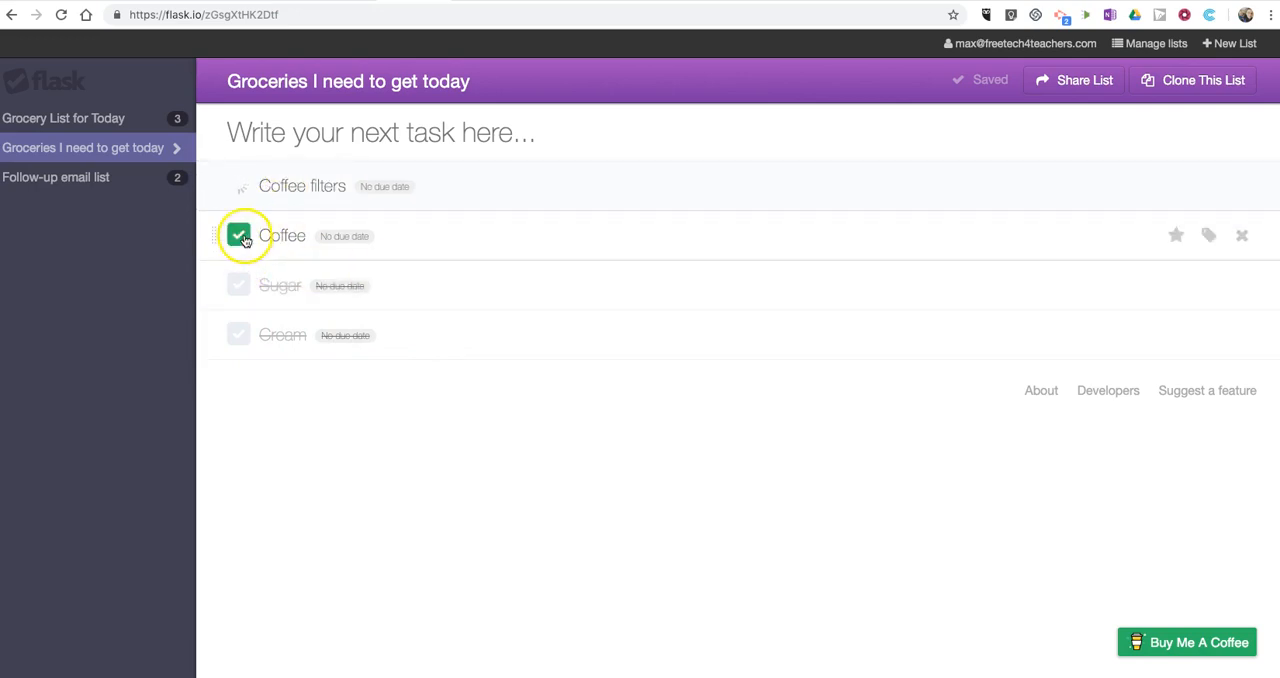
left_click(240, 236)
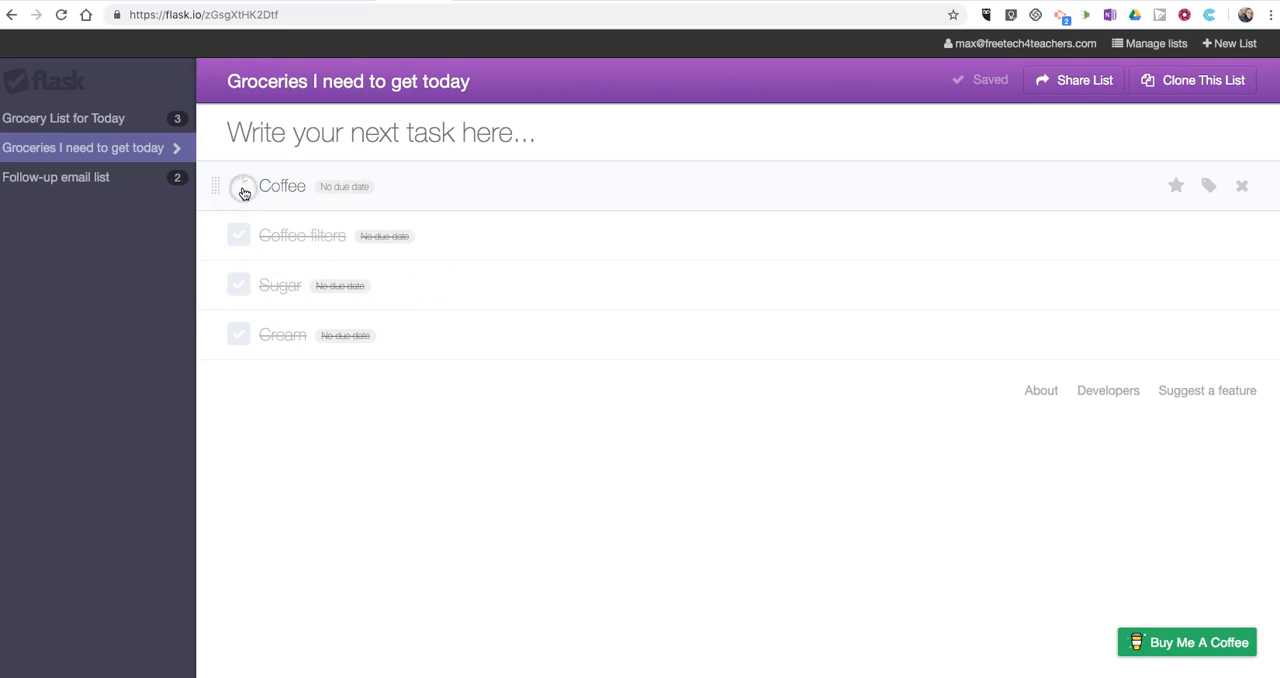
left_click(240, 186)
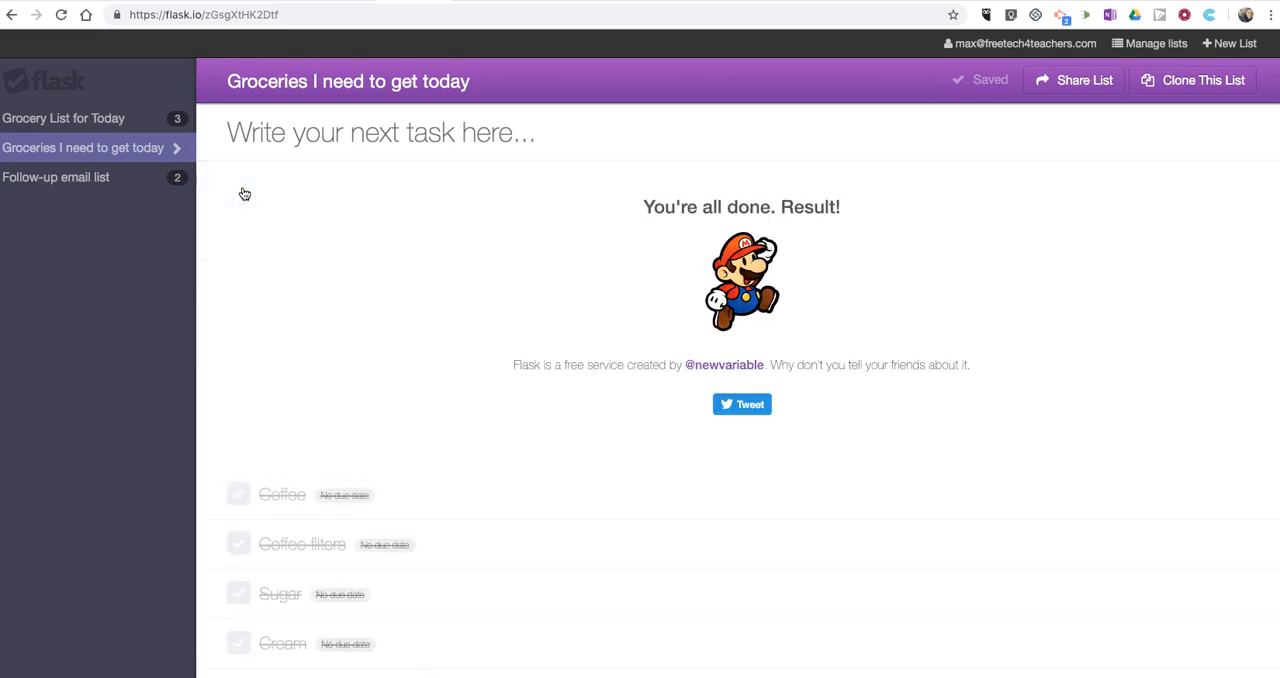
mouse_move(308, 246)
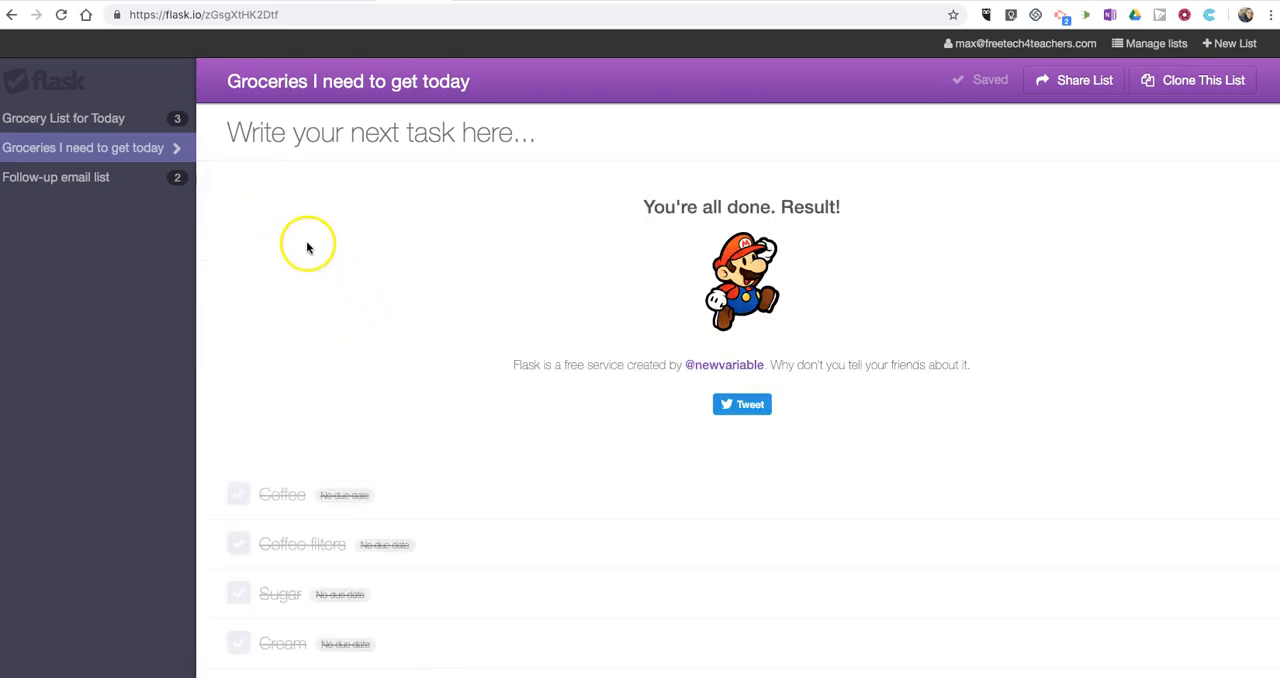